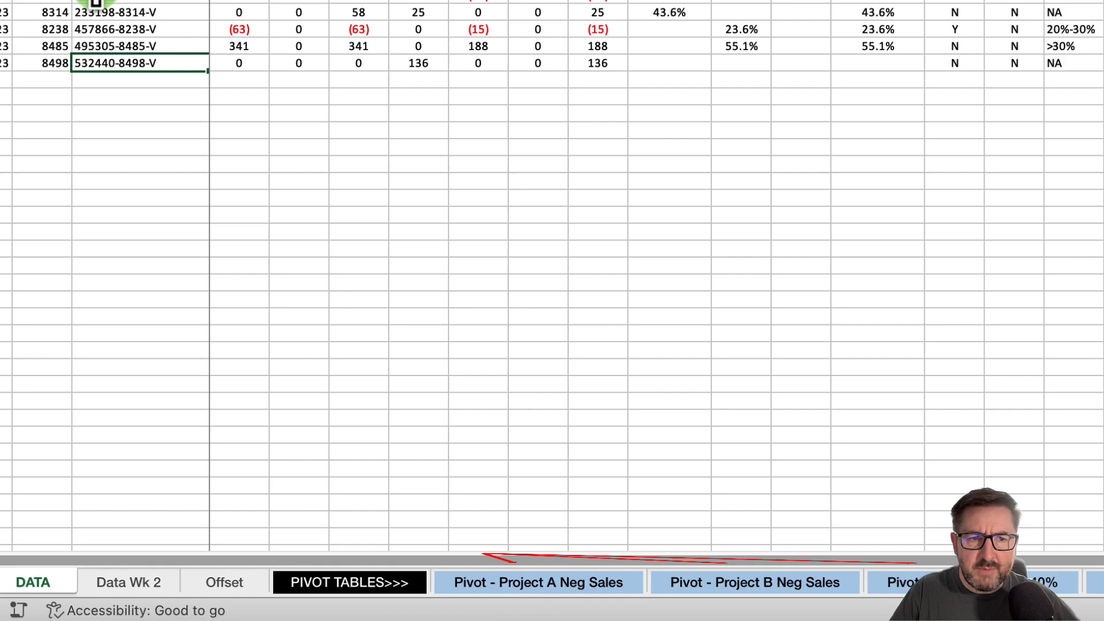
# Review the pivot table's current static data source DATA!$A$1:$S$2000 and keep it unchanged
pyautogui.scroll(3)
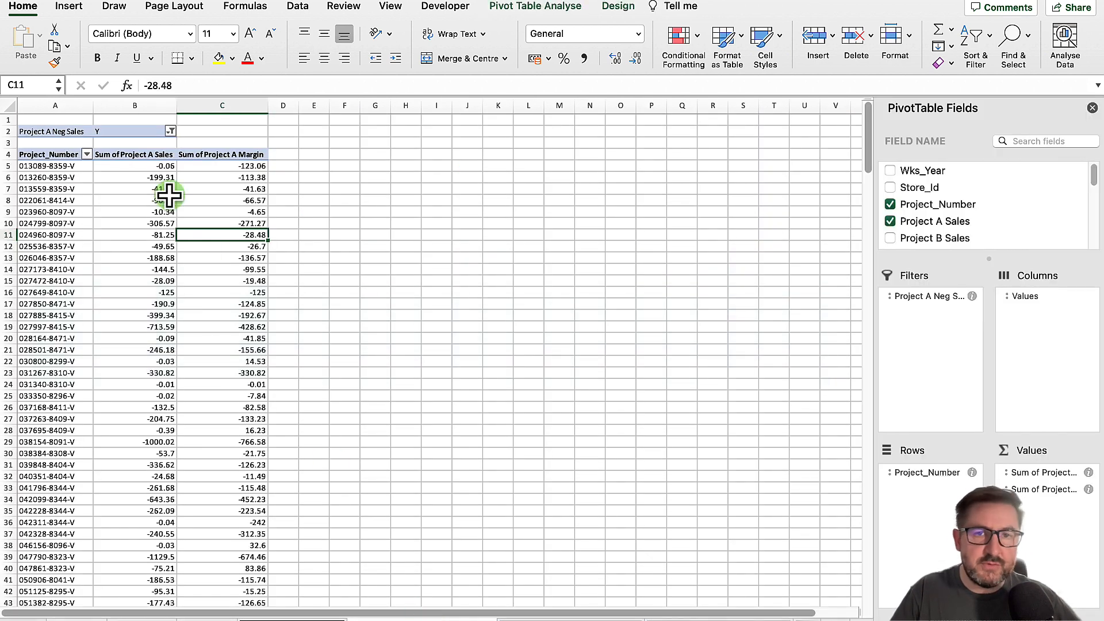
pyautogui.click(535, 6)
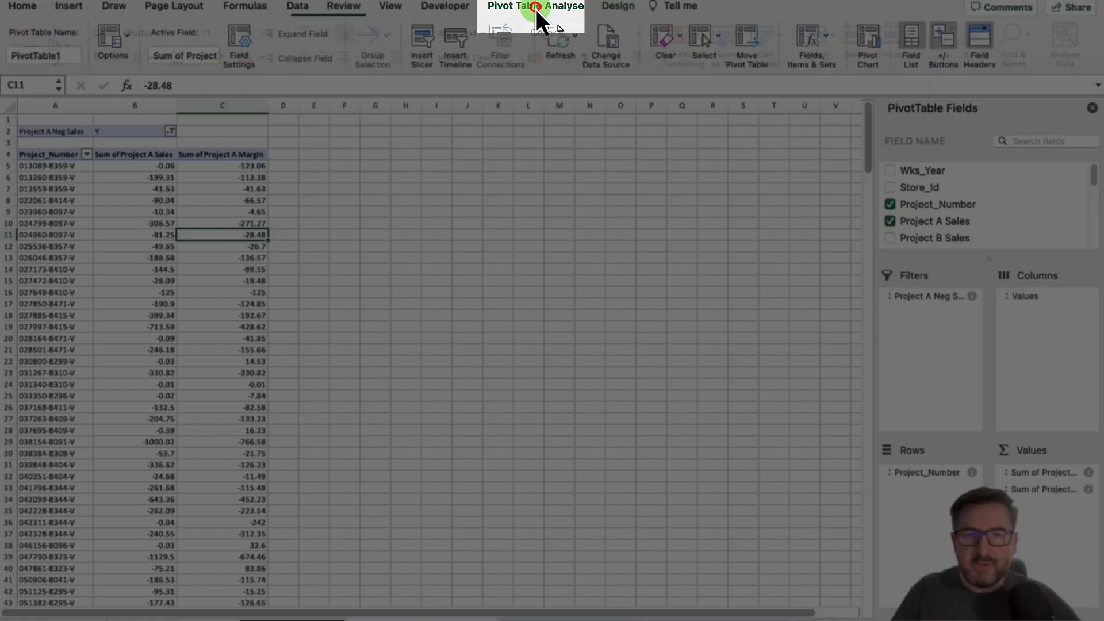
pyautogui.click(606, 45)
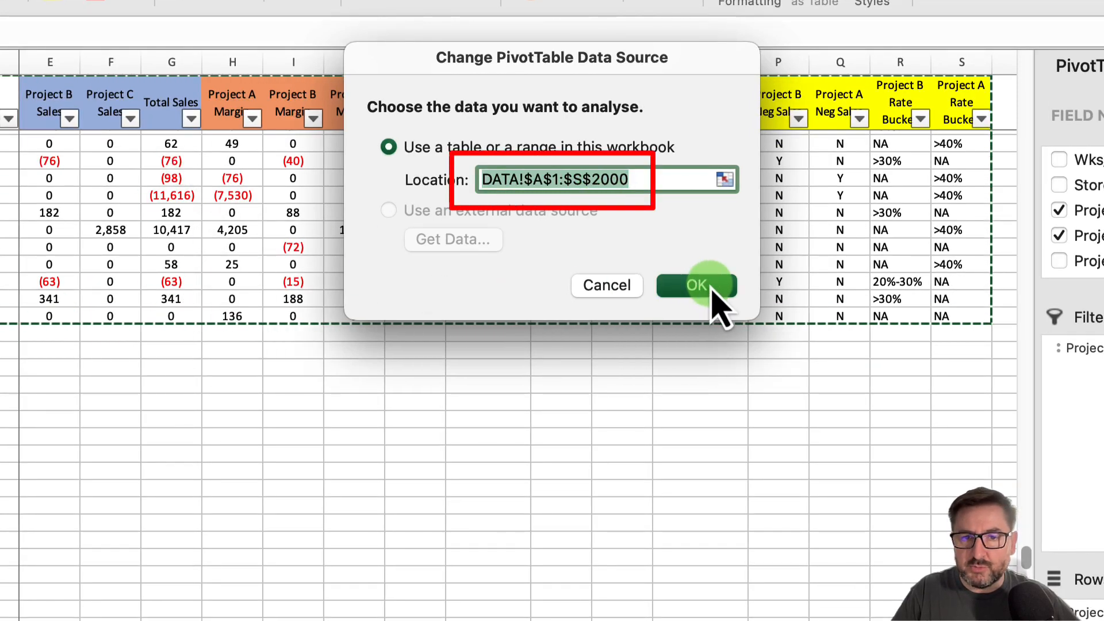
pyautogui.click(696, 285)
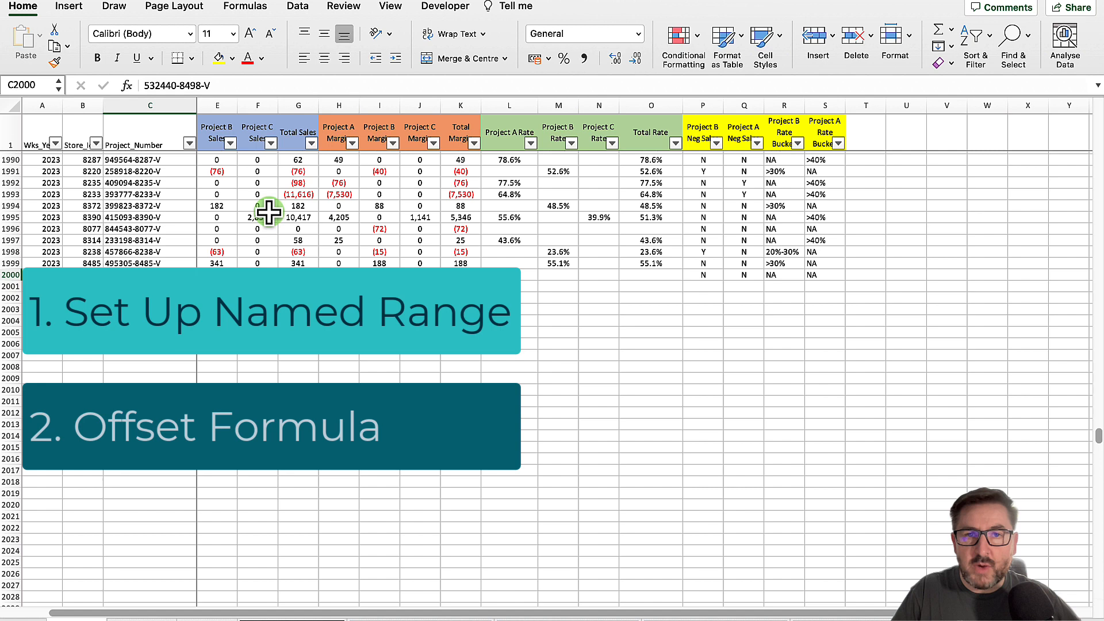
pyautogui.moveTo(325, 172)
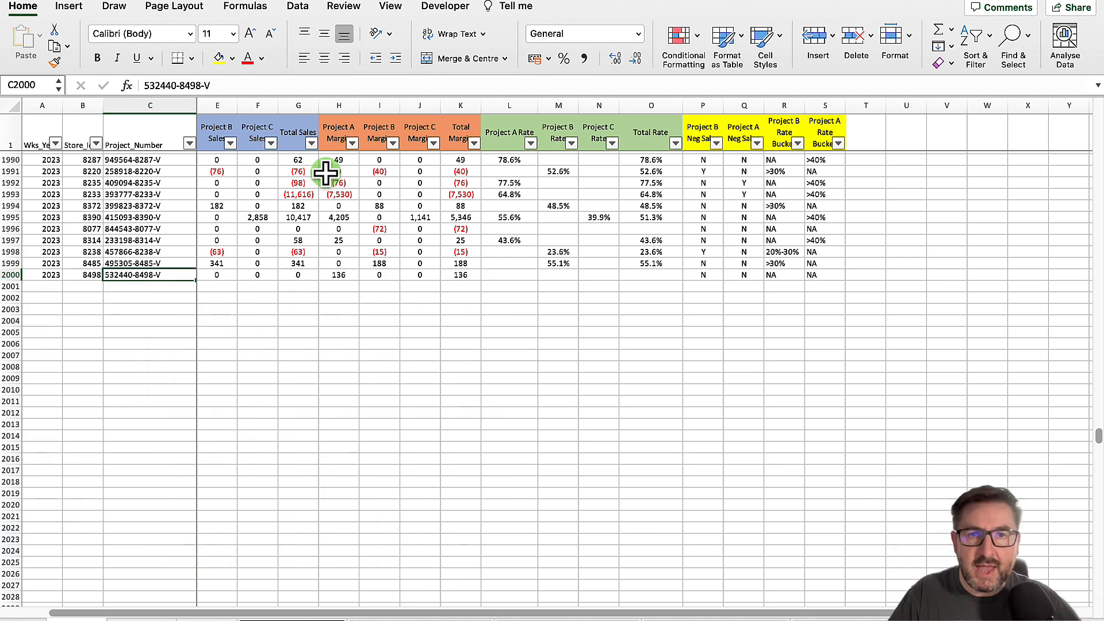
# Enter =OFFSET(B3,5,1) in D3 so it returns the Winner text
pyautogui.click(208, 591)
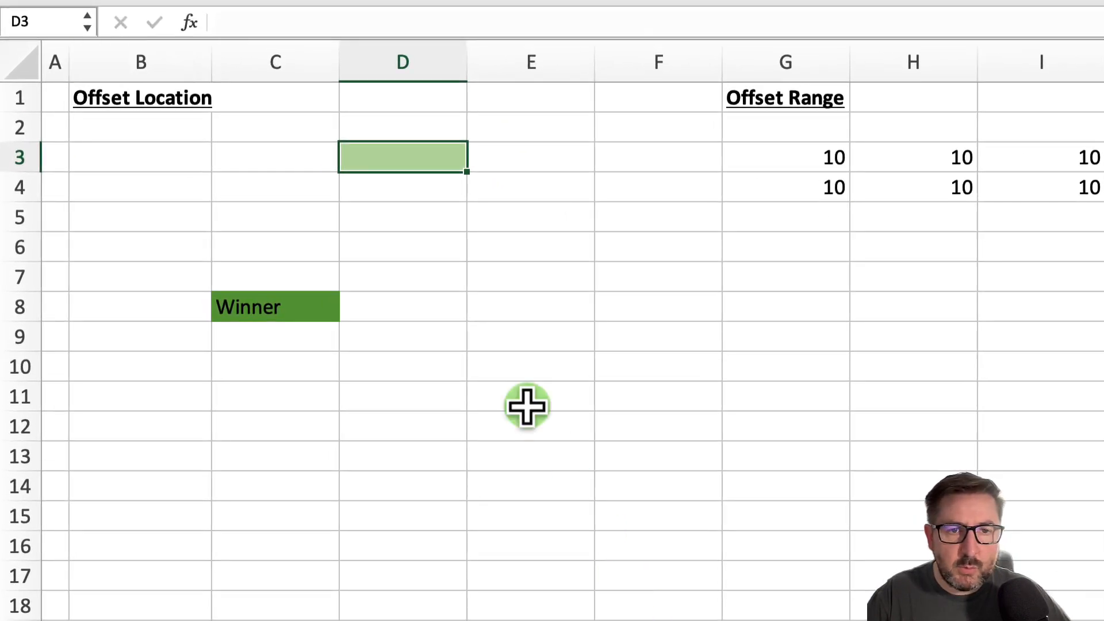
pyautogui.moveTo(429, 130)
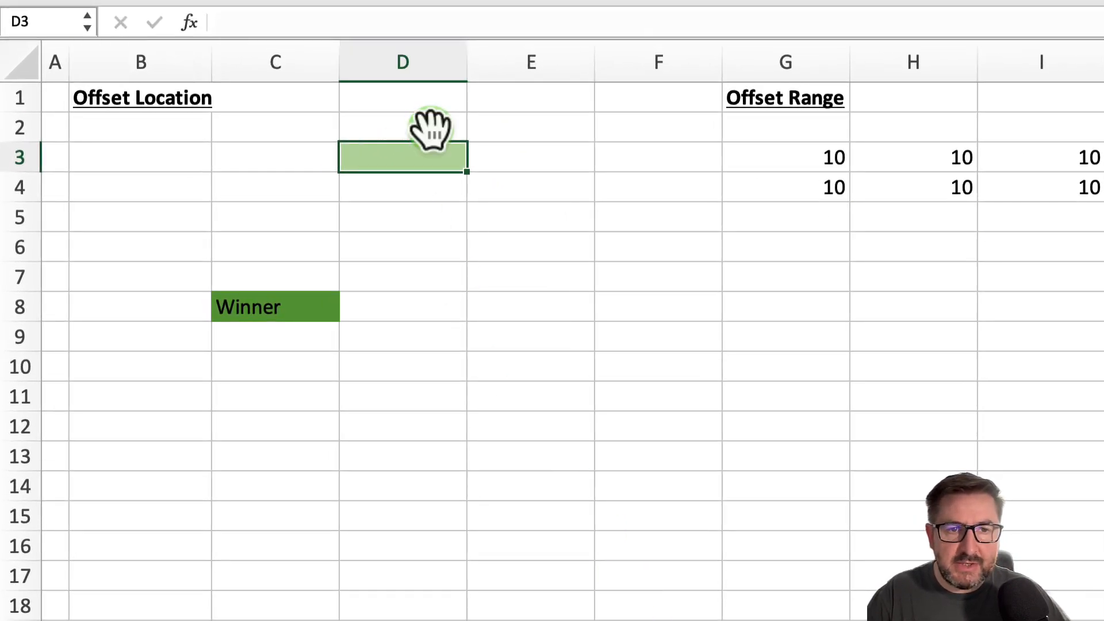
pyautogui.write('=')
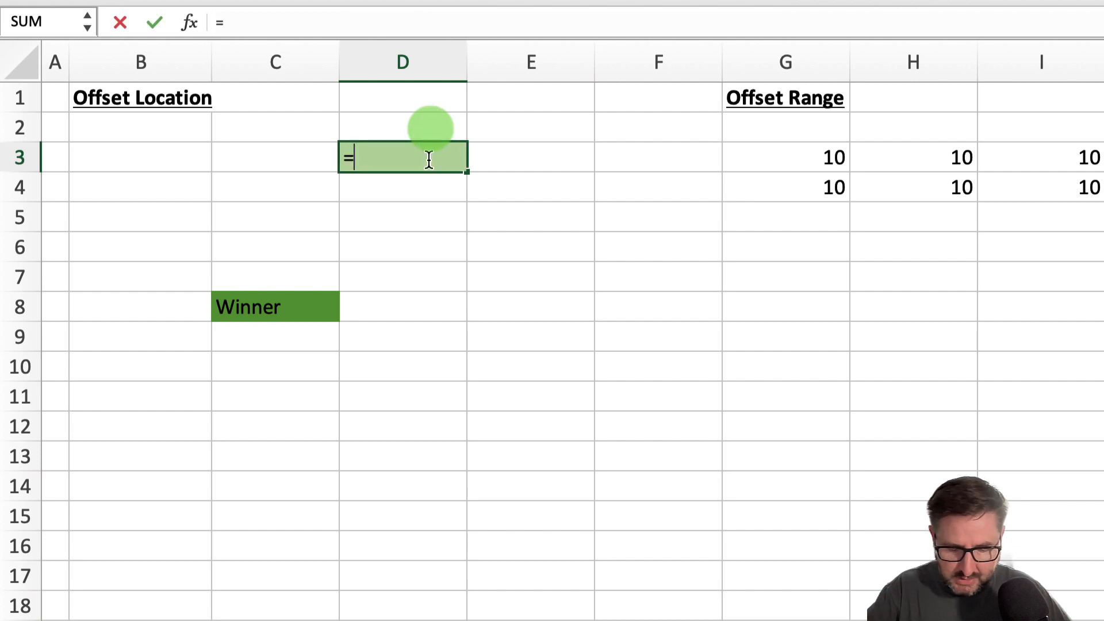
pyautogui.write('OFFSET(')
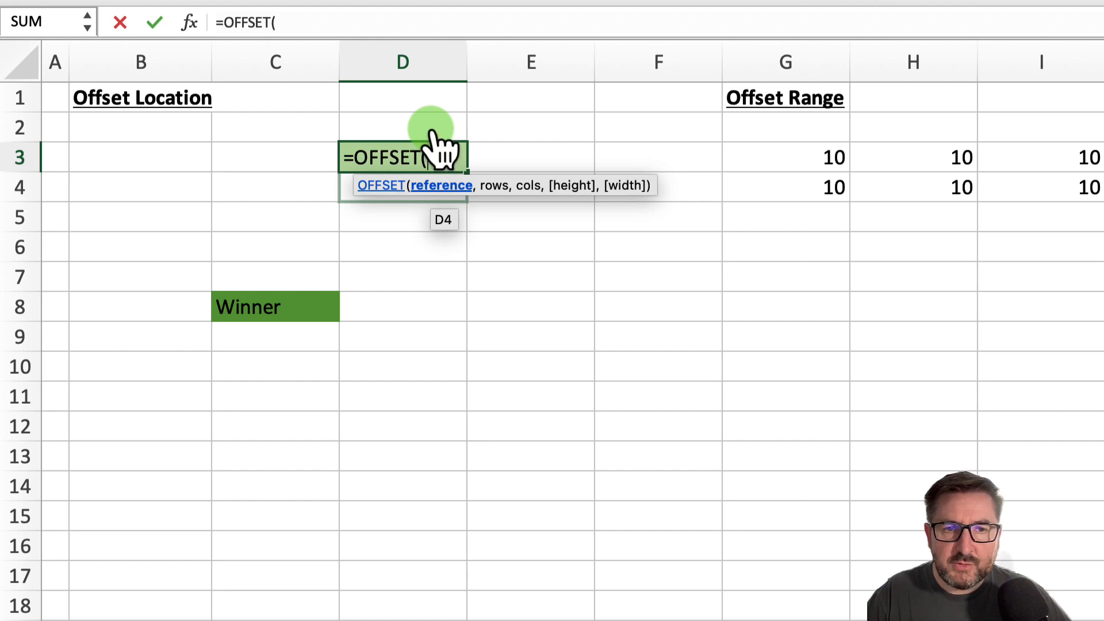
pyautogui.moveTo(140, 158)
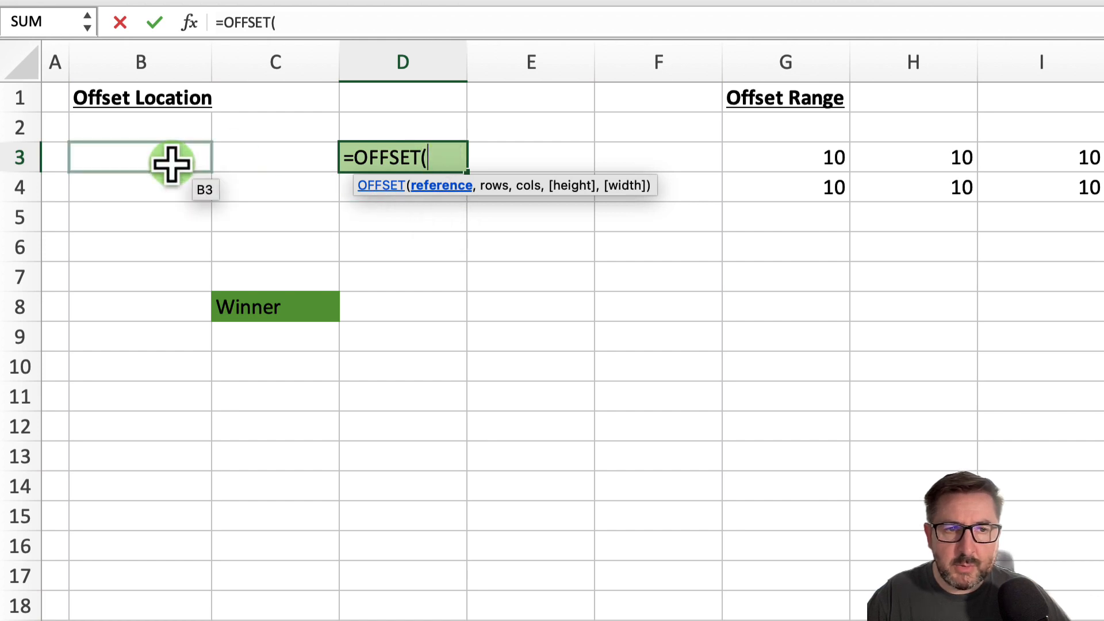
pyautogui.click(139, 157)
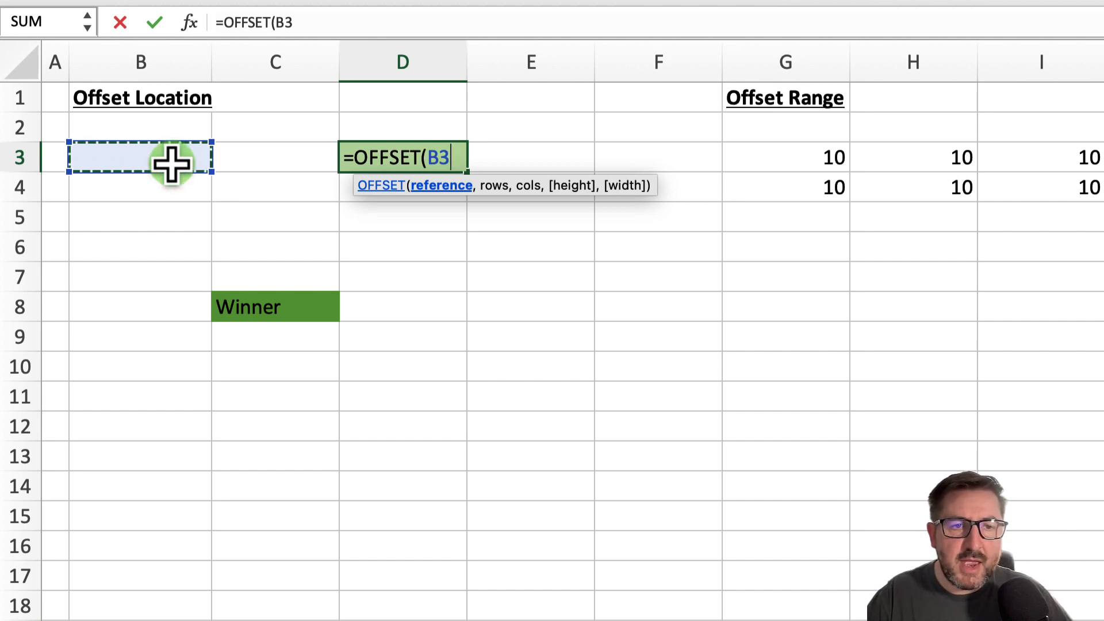
pyautogui.moveTo(253, 312)
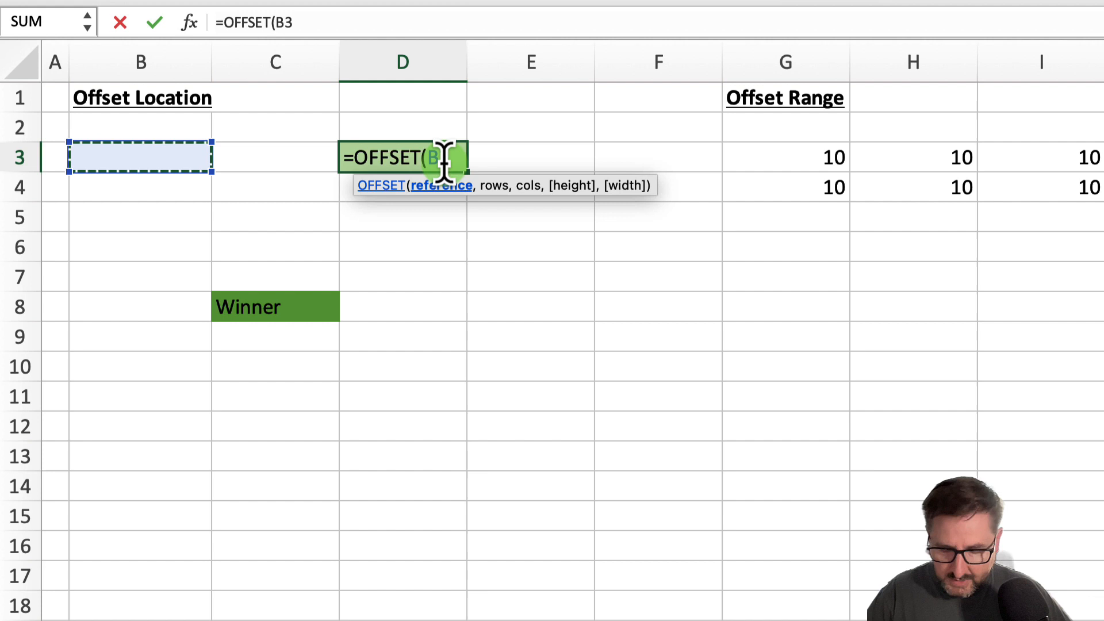
pyautogui.write(',')
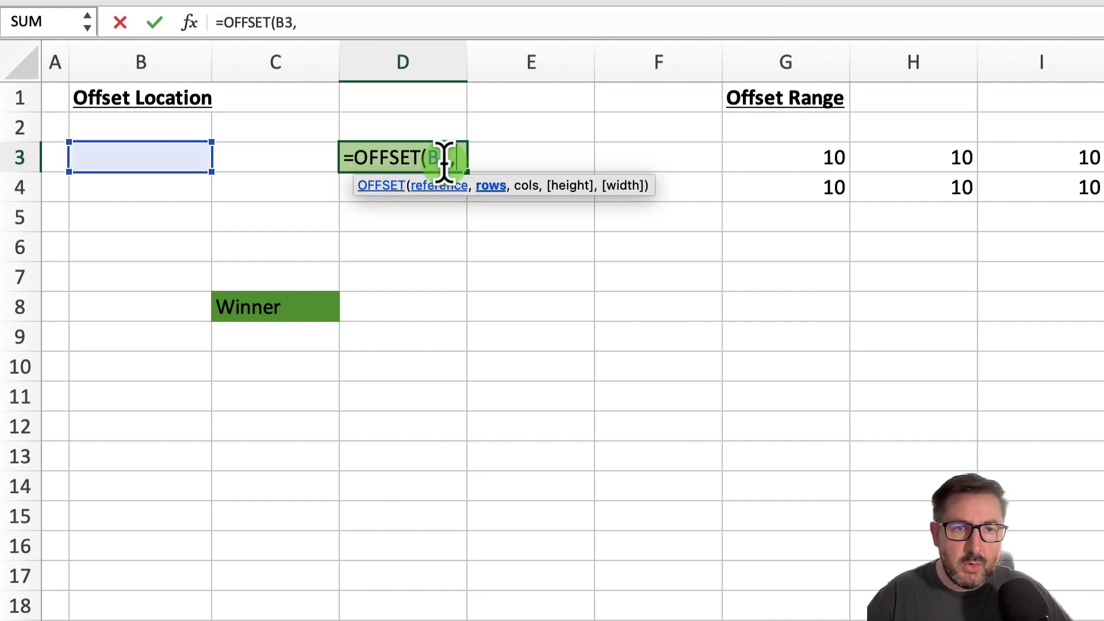
pyautogui.write(',')
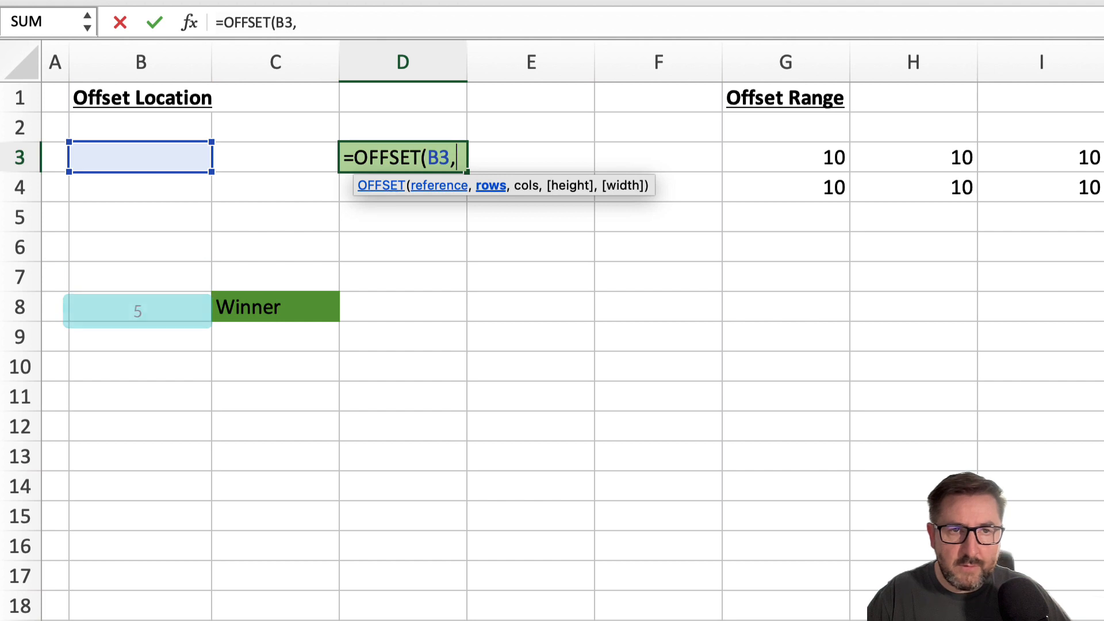
pyautogui.write('5')
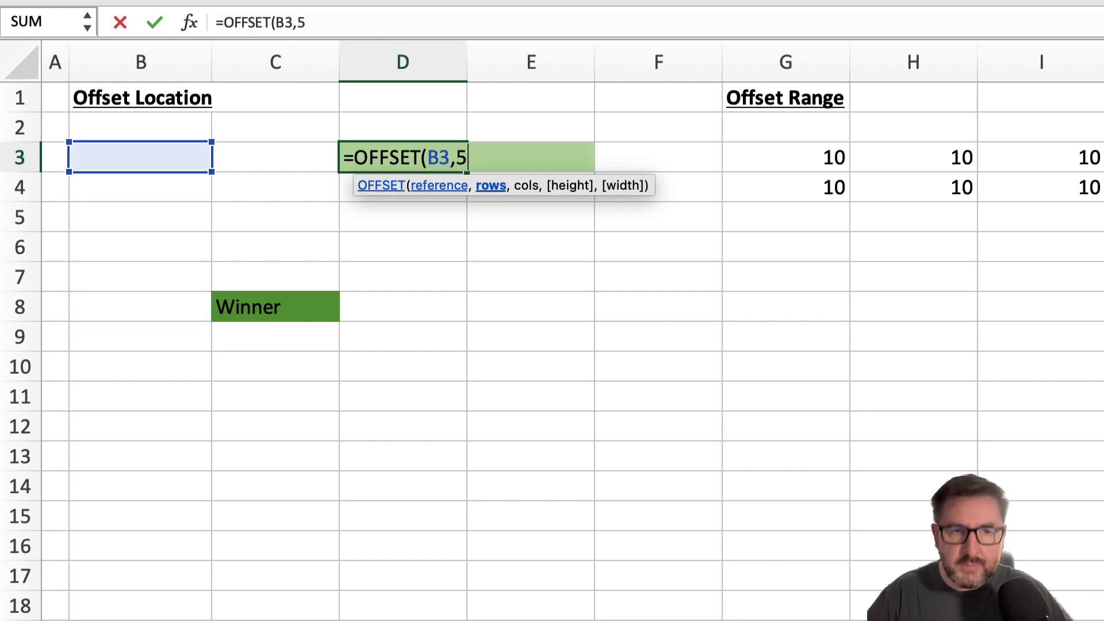
pyautogui.write(',')
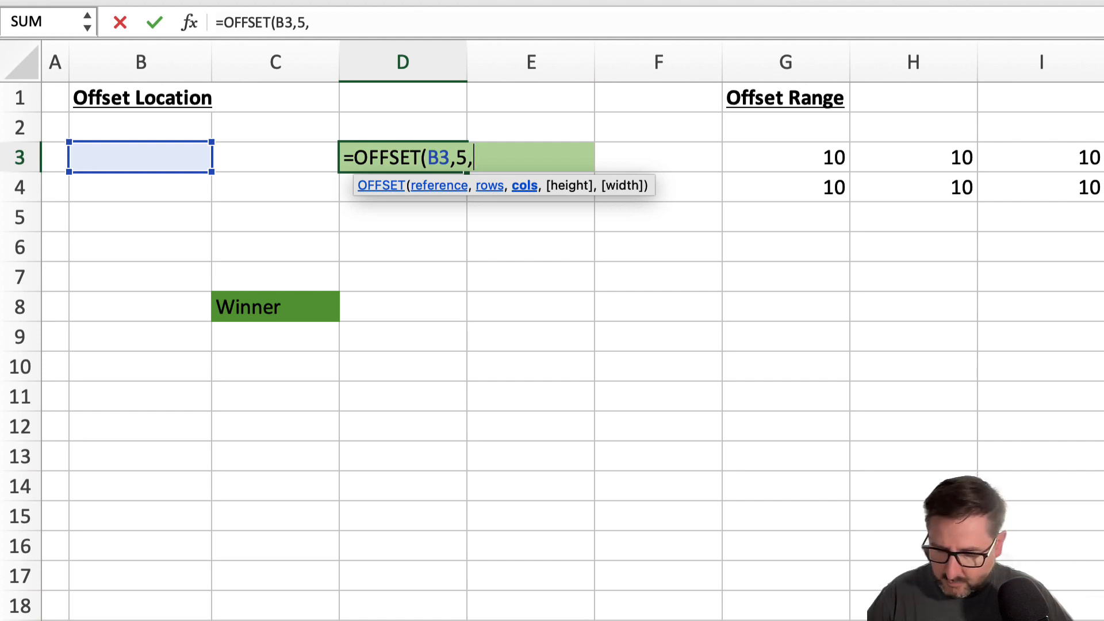
pyautogui.write('1')
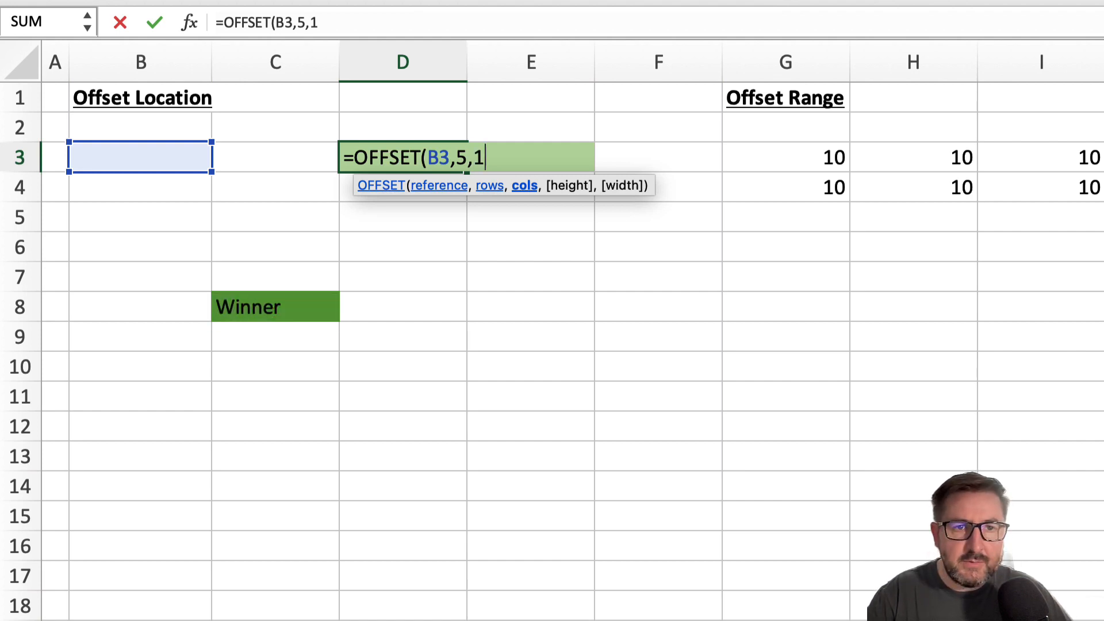
pyautogui.press('Return')
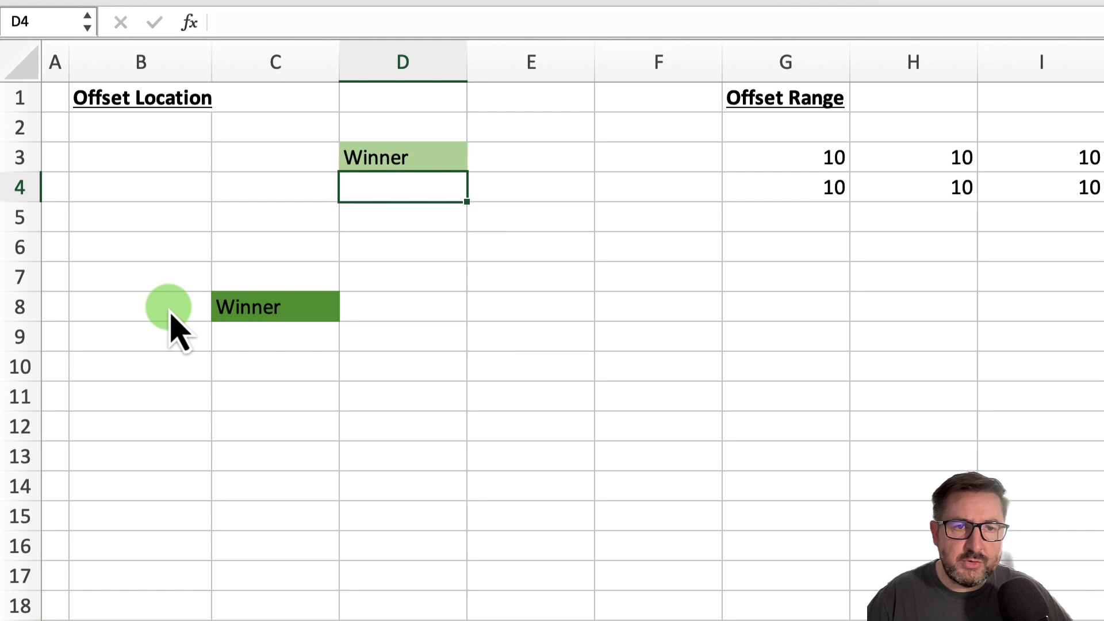
pyautogui.click(402, 157)
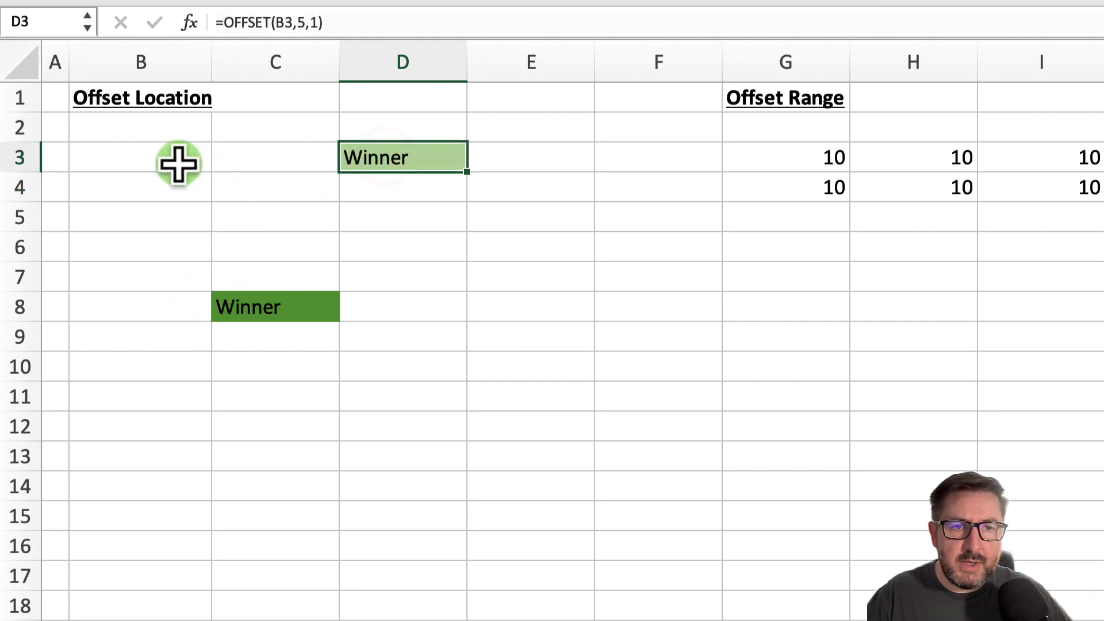
pyautogui.moveTo(272, 313)
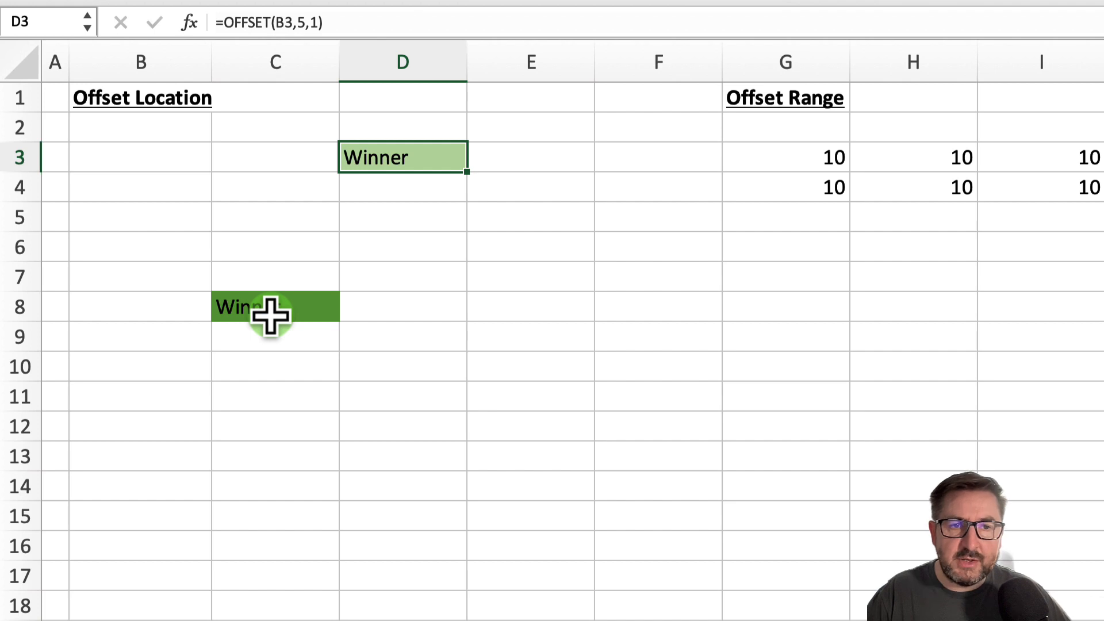
pyautogui.moveTo(53, 310)
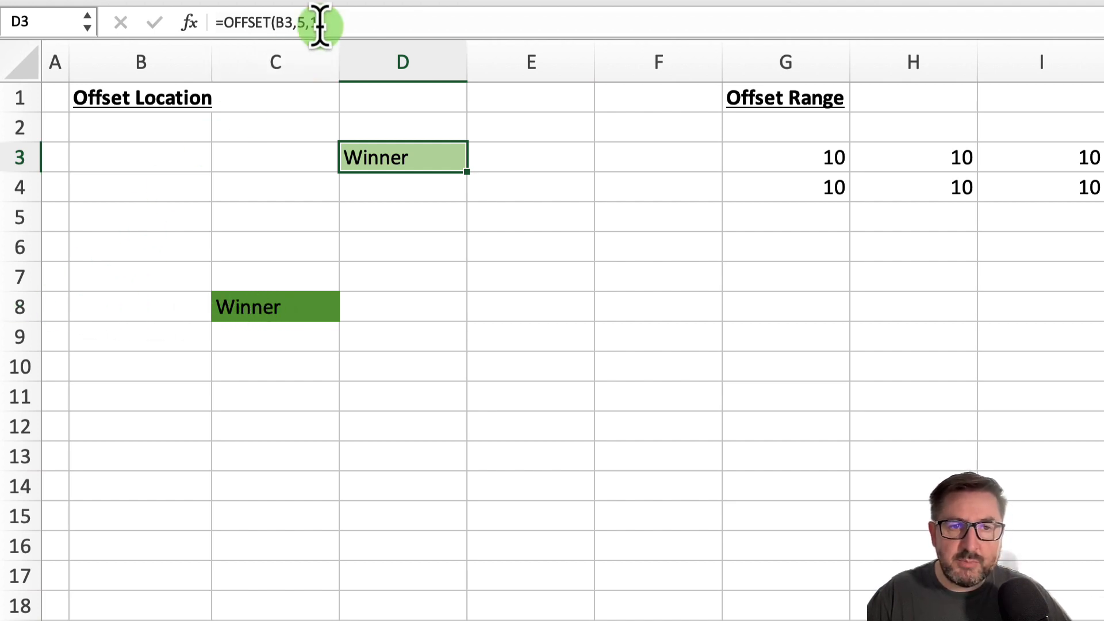
pyautogui.moveTo(317, 21)
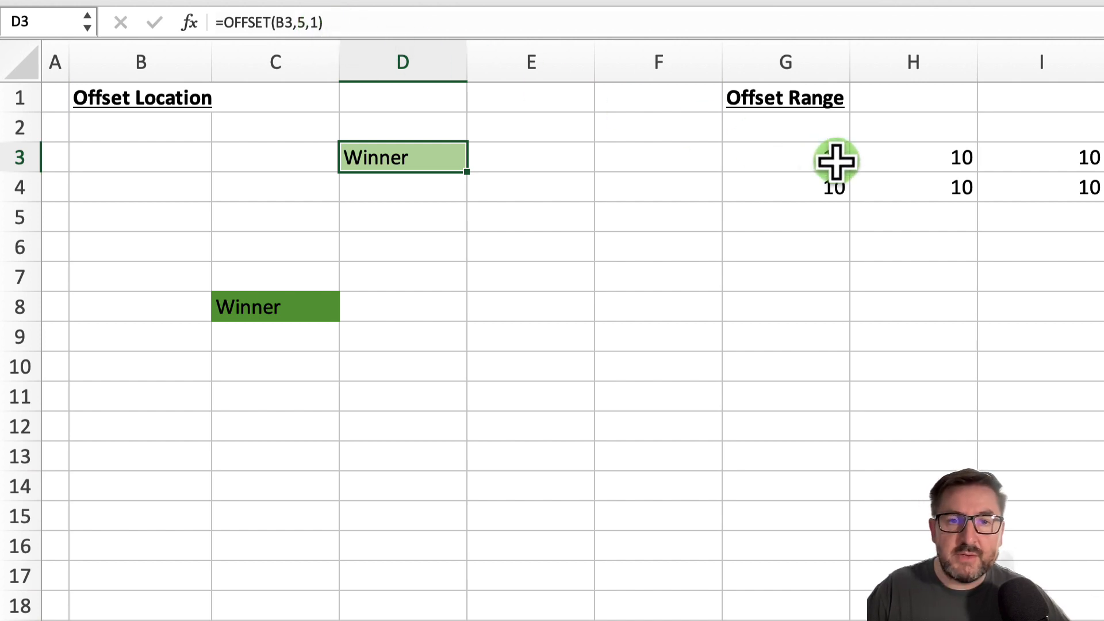
pyautogui.moveTo(970, 160)
pyautogui.write('=OFFSET')
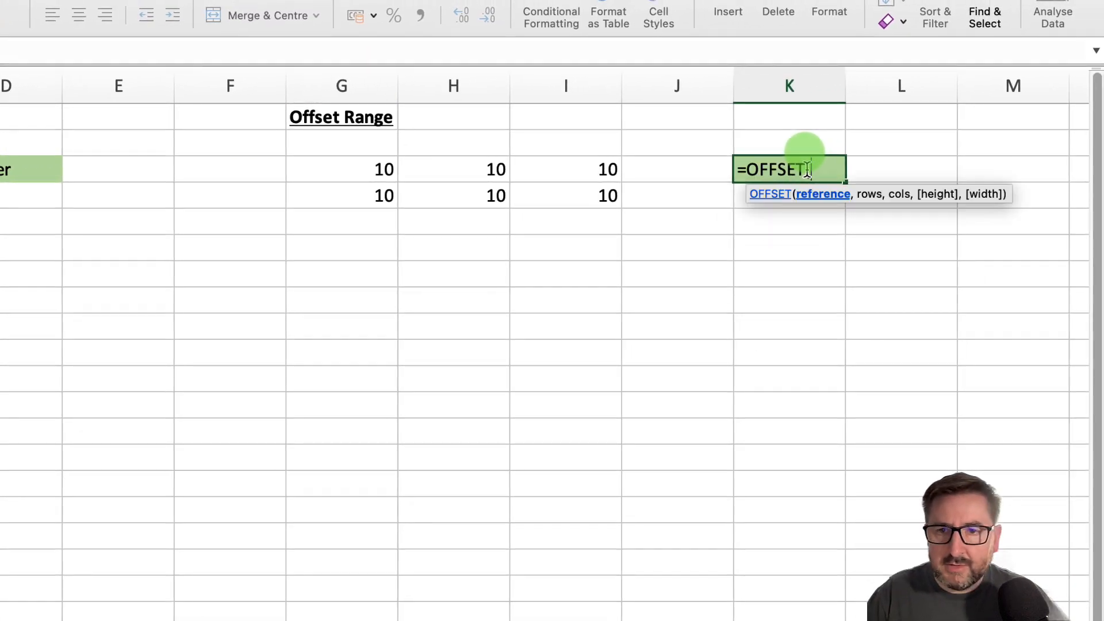
# Build OFFSET(G3,0,0,2,3) in K3 to reference the 2-row by 3-column block from G3
pyautogui.write('(')
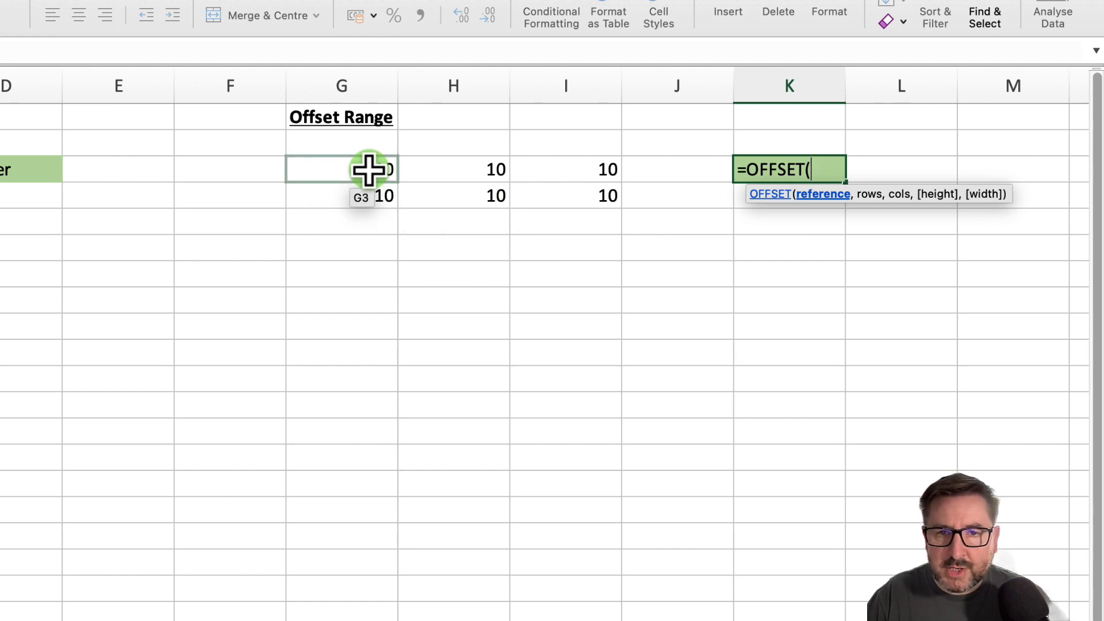
pyautogui.click(340, 169)
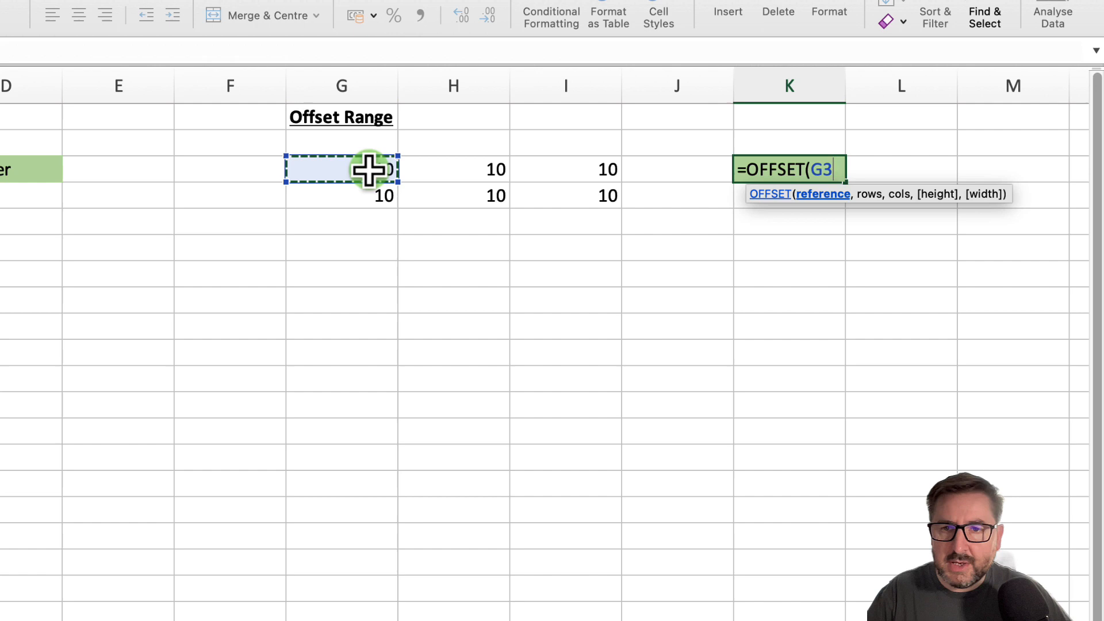
pyautogui.write(',')
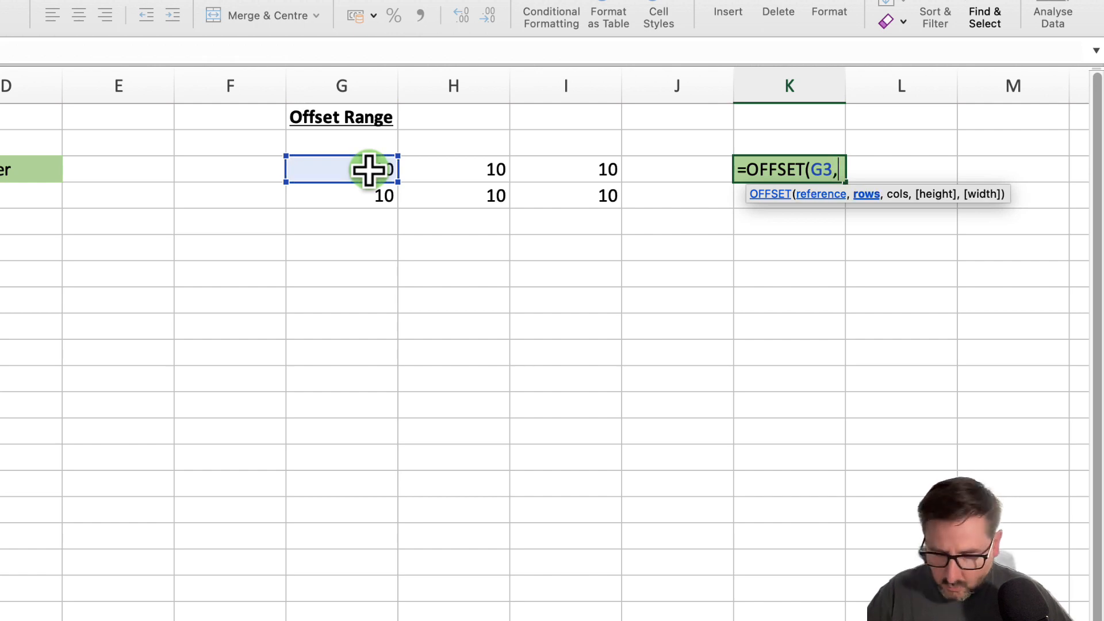
pyautogui.write('0')
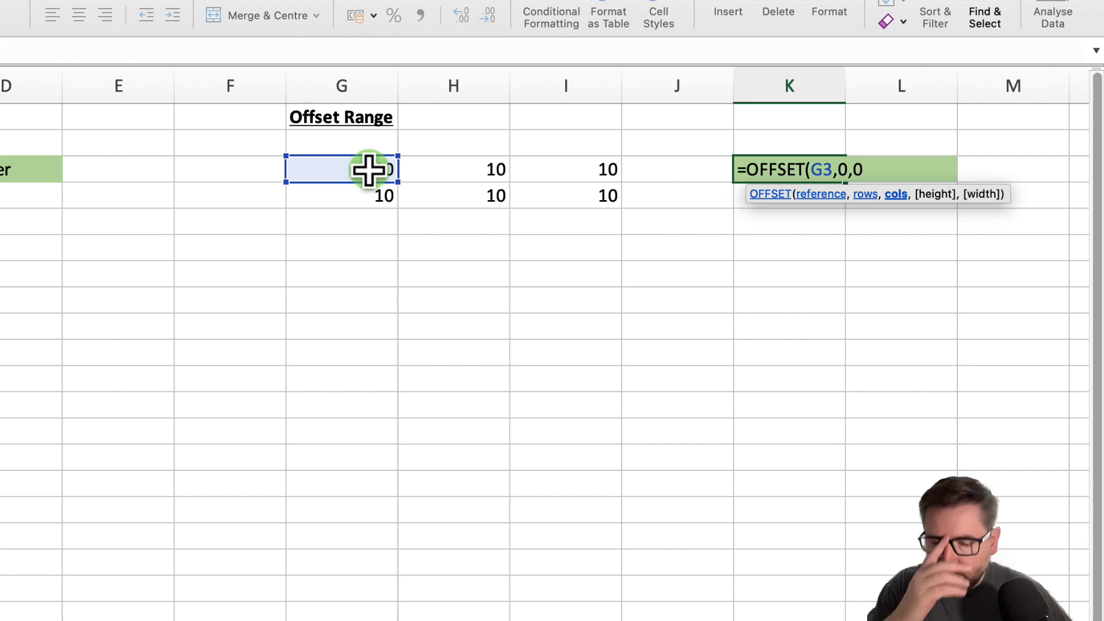
pyautogui.write(',')
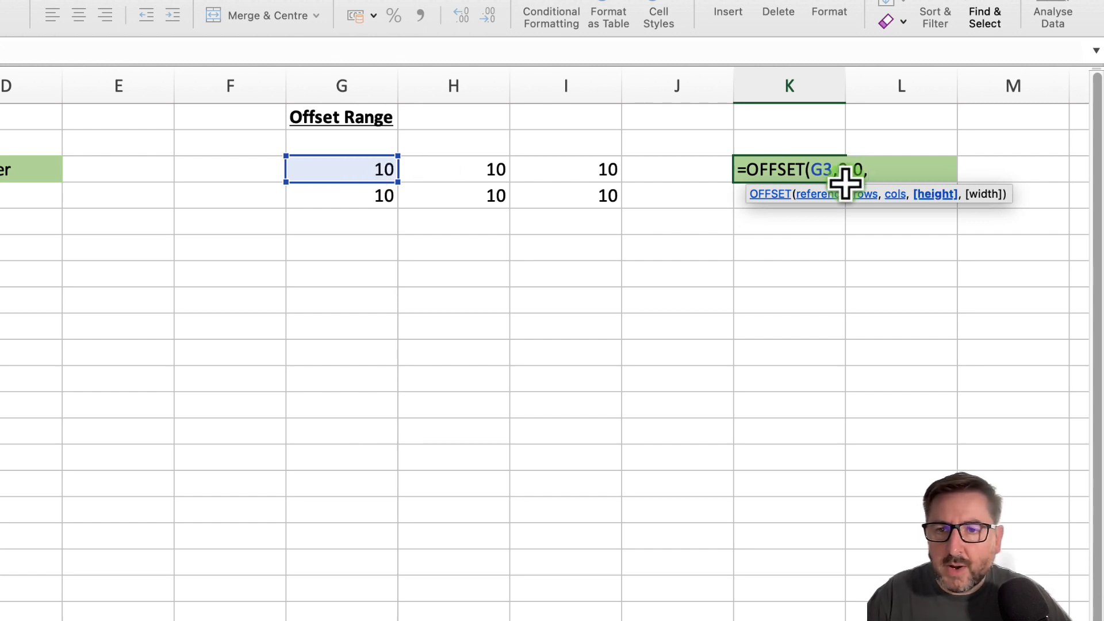
pyautogui.write('0,')
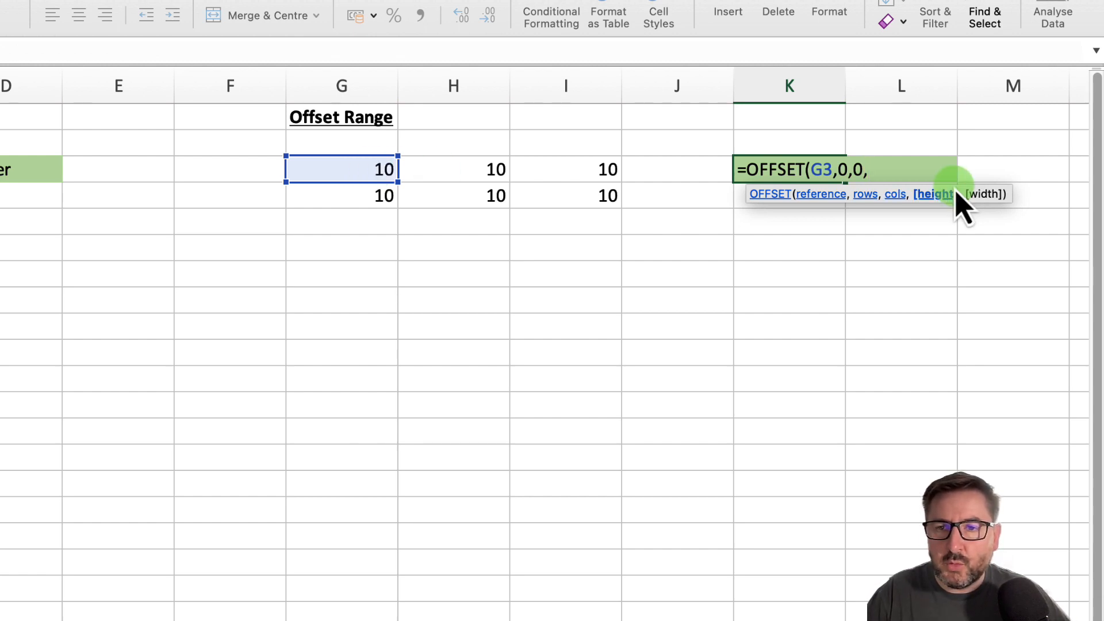
pyautogui.moveTo(996, 215)
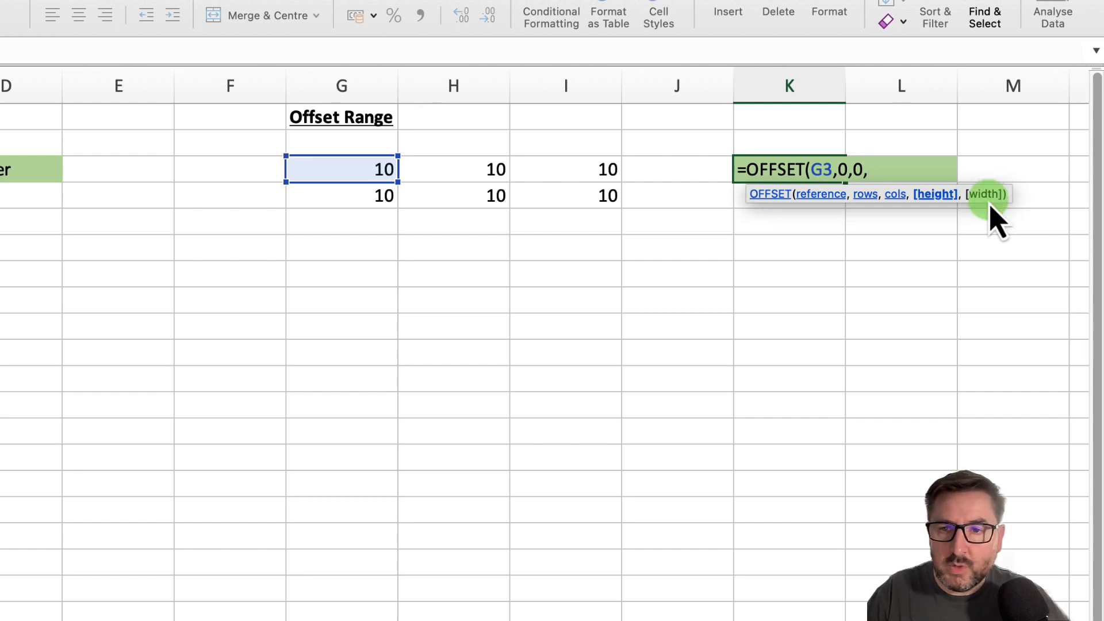
pyautogui.moveTo(442, 171)
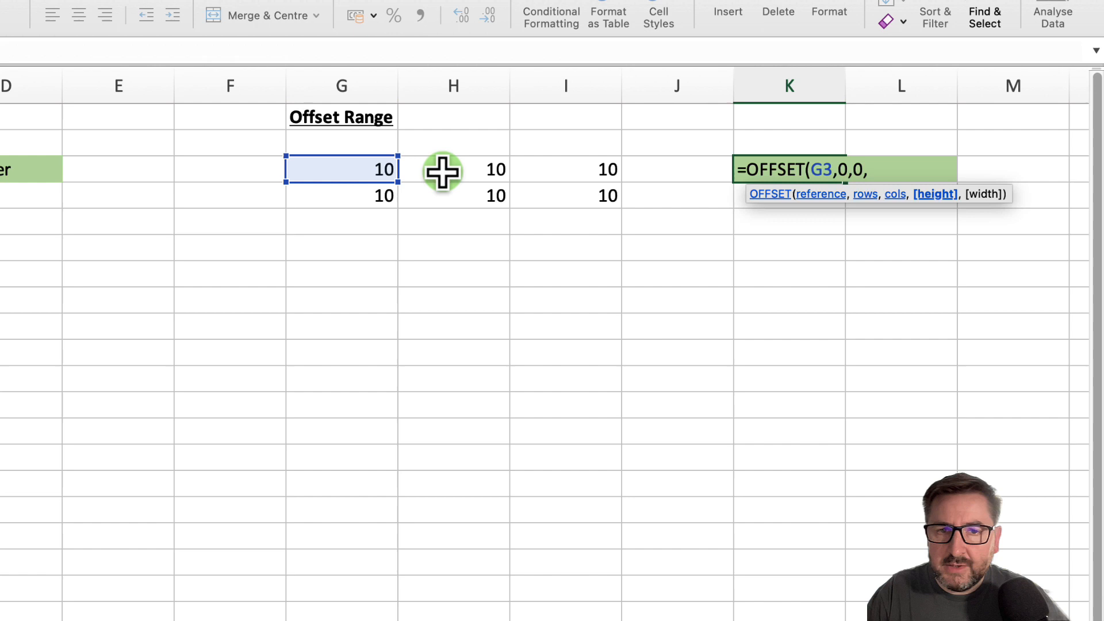
pyautogui.moveTo(342, 169); pyautogui.dragTo(342, 195)
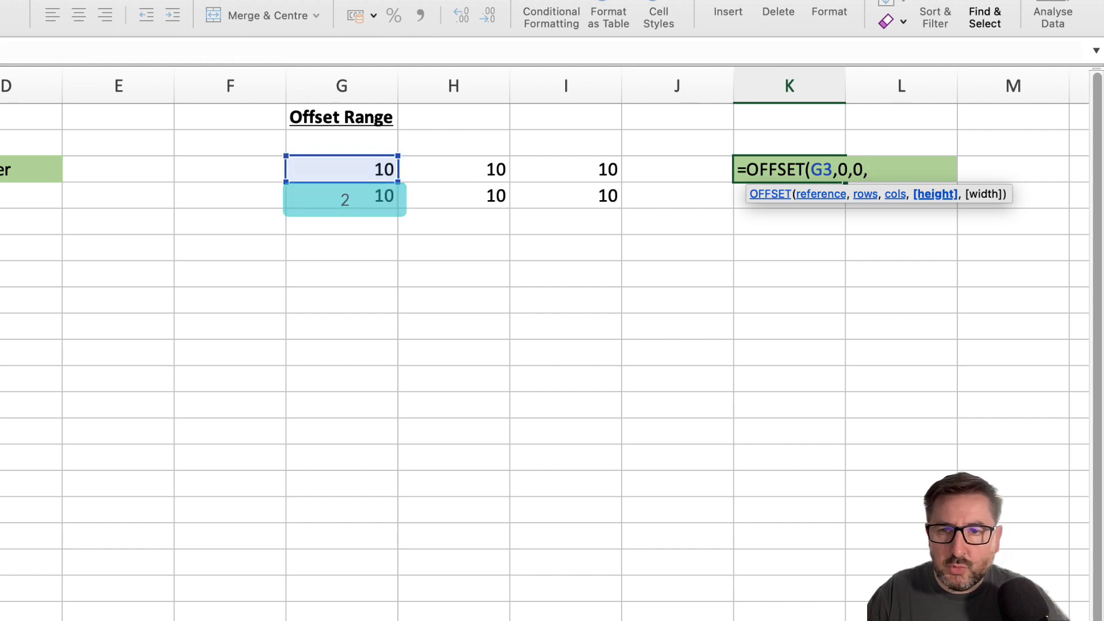
pyautogui.write('2')
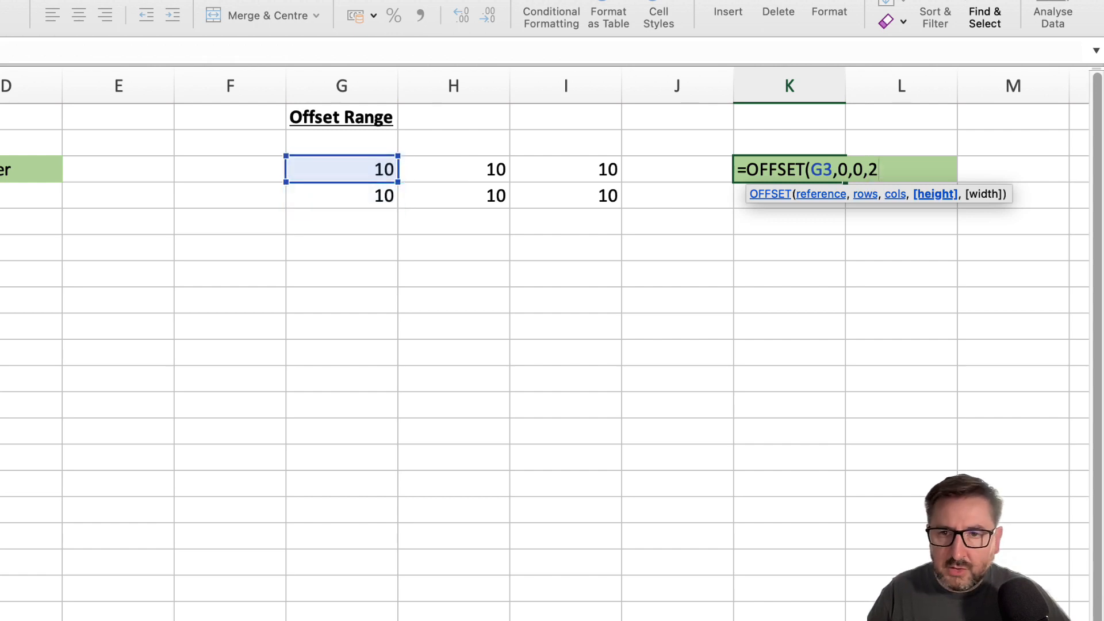
pyautogui.write(',')
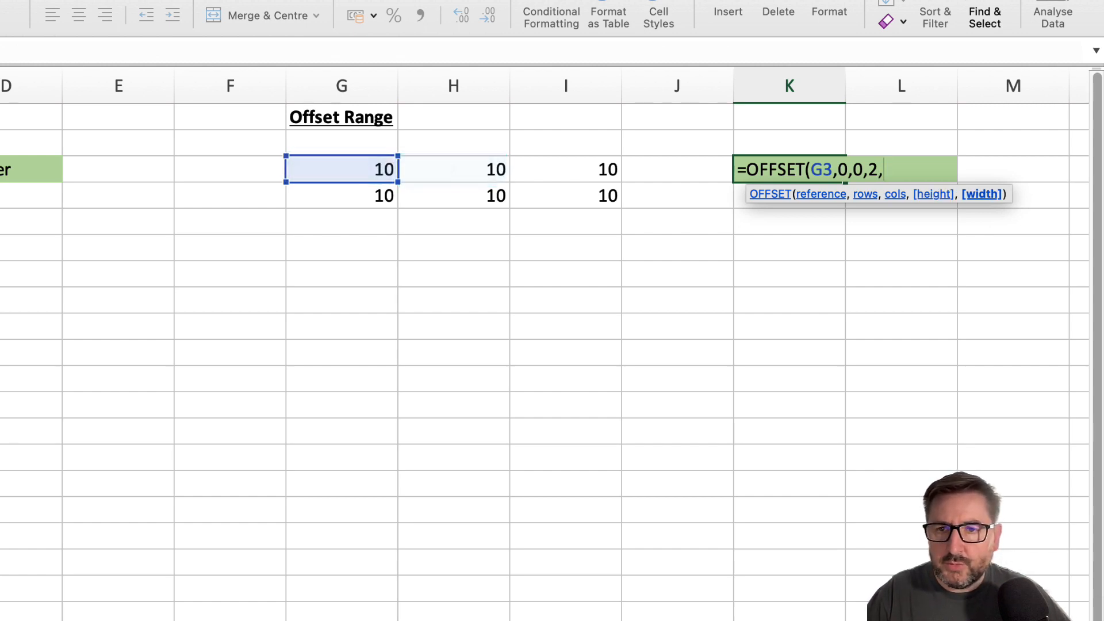
pyautogui.write('3')
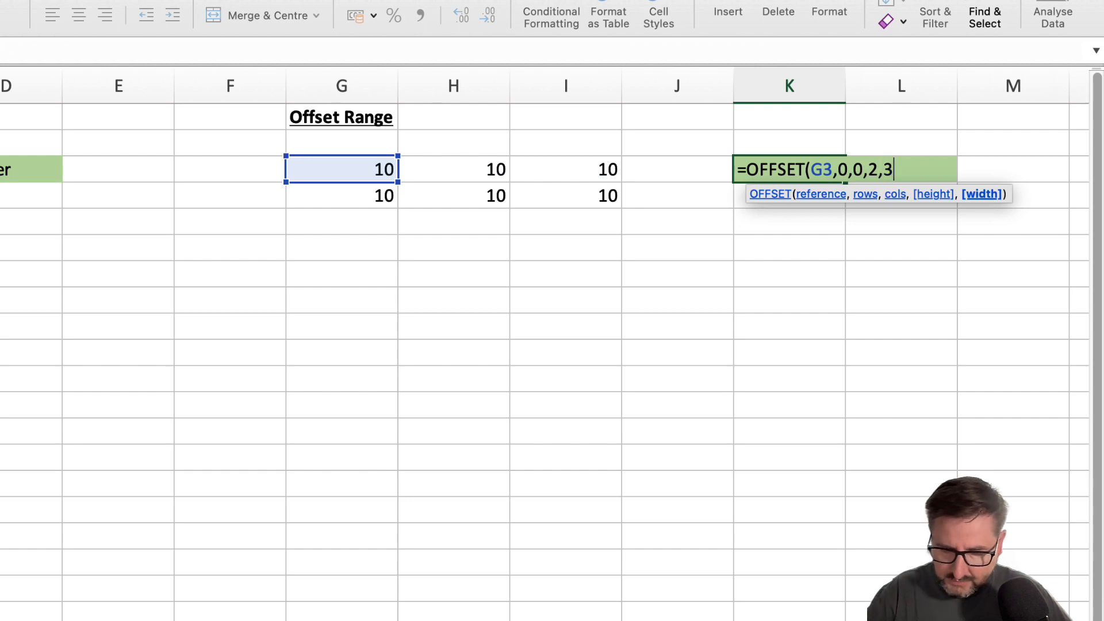
pyautogui.write(')')
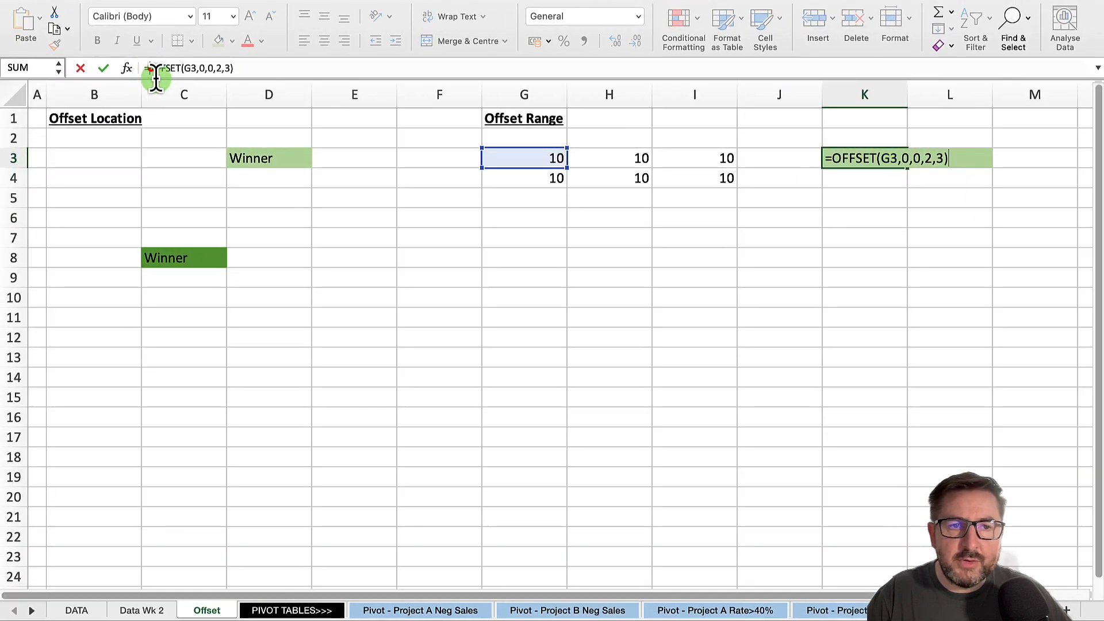
pyautogui.moveTo(176, 120)
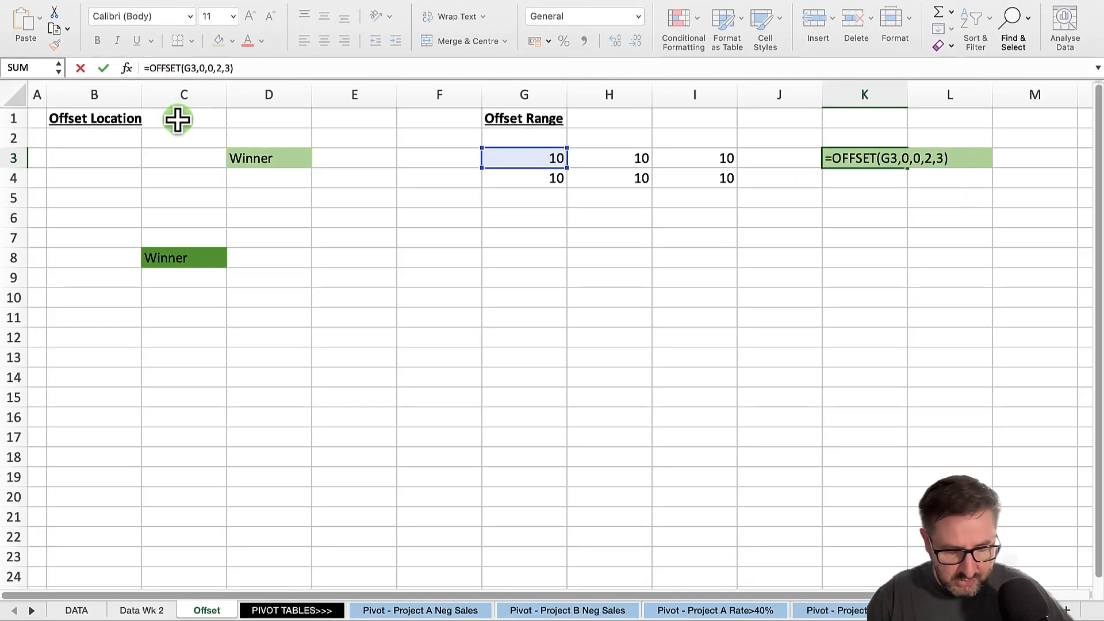
# Wrap the offset range in SUM, giving =SUM(OFFSET(G3,0,0,2,3)), and commit it in K3
pyautogui.write('sum')
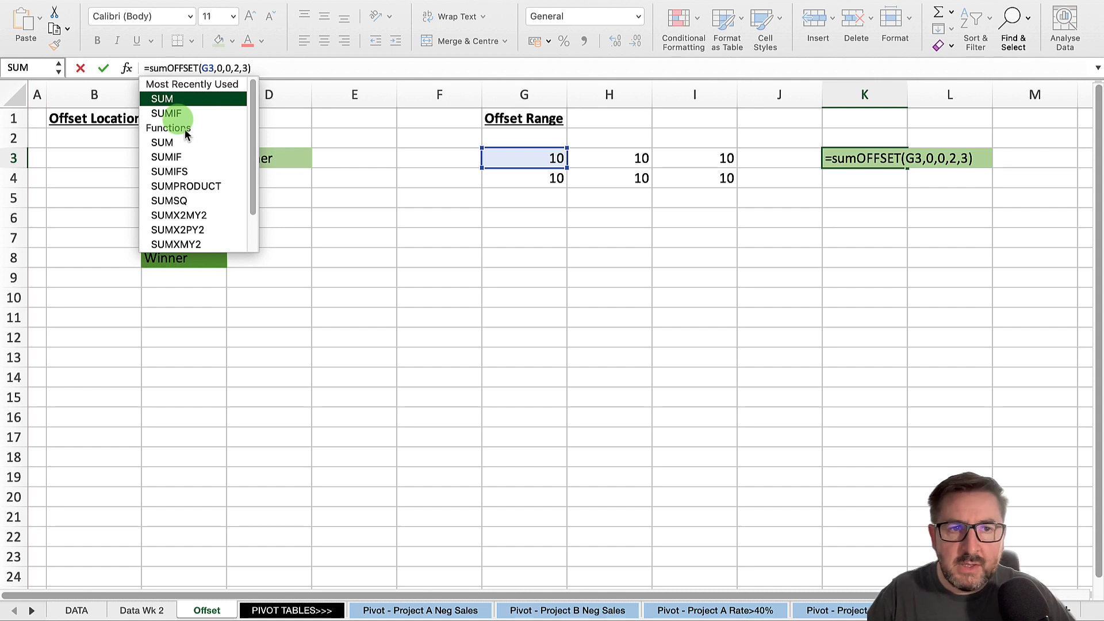
pyautogui.click(161, 97)
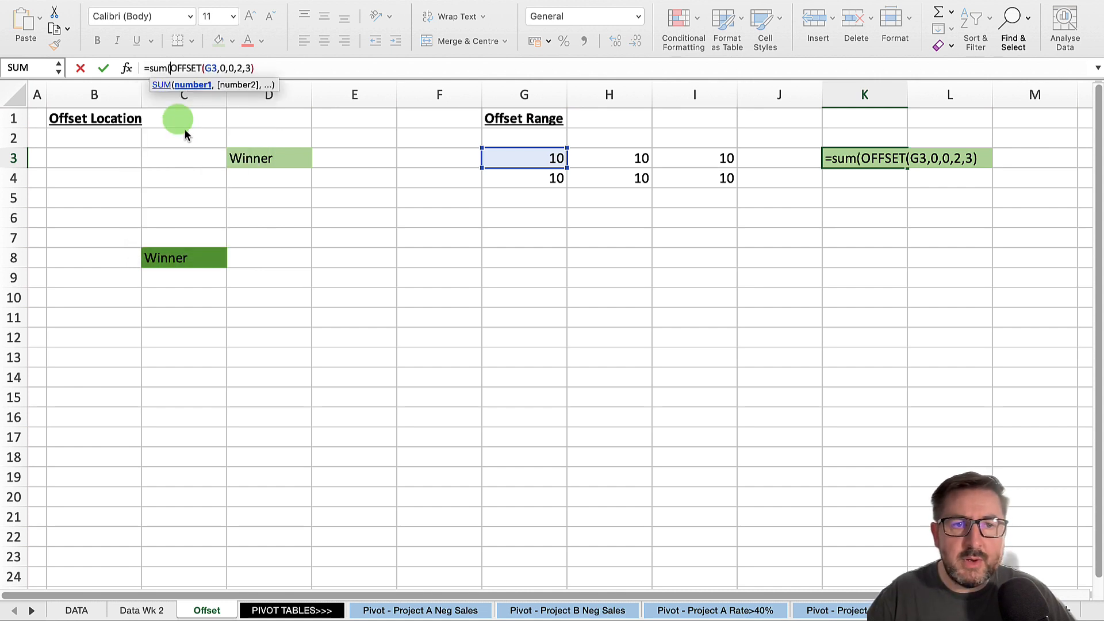
pyautogui.moveTo(289, 70)
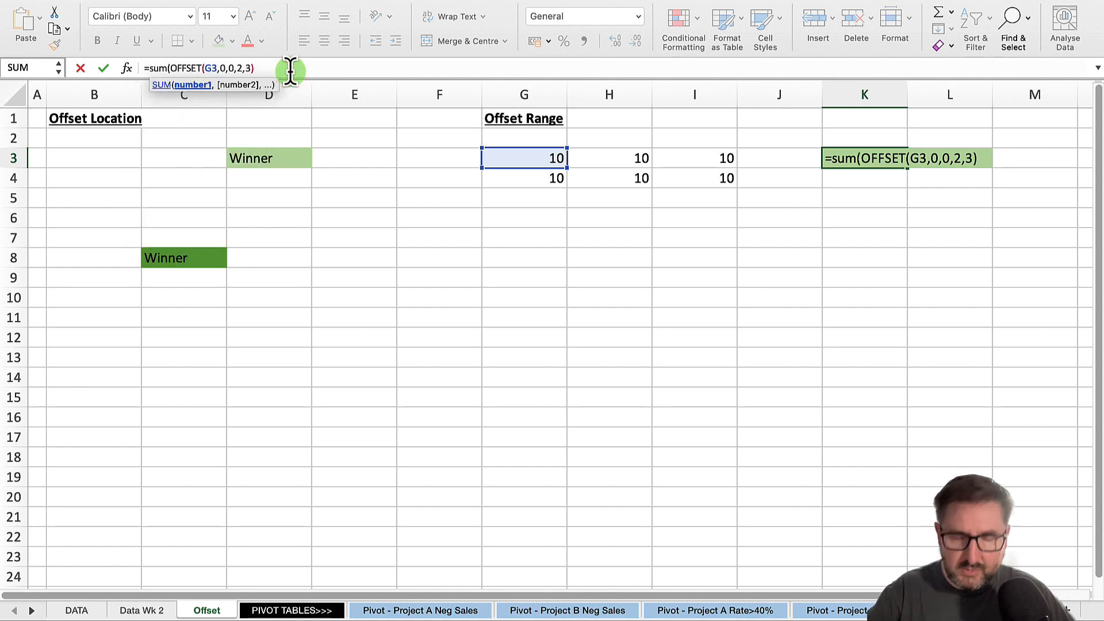
pyautogui.write(')')
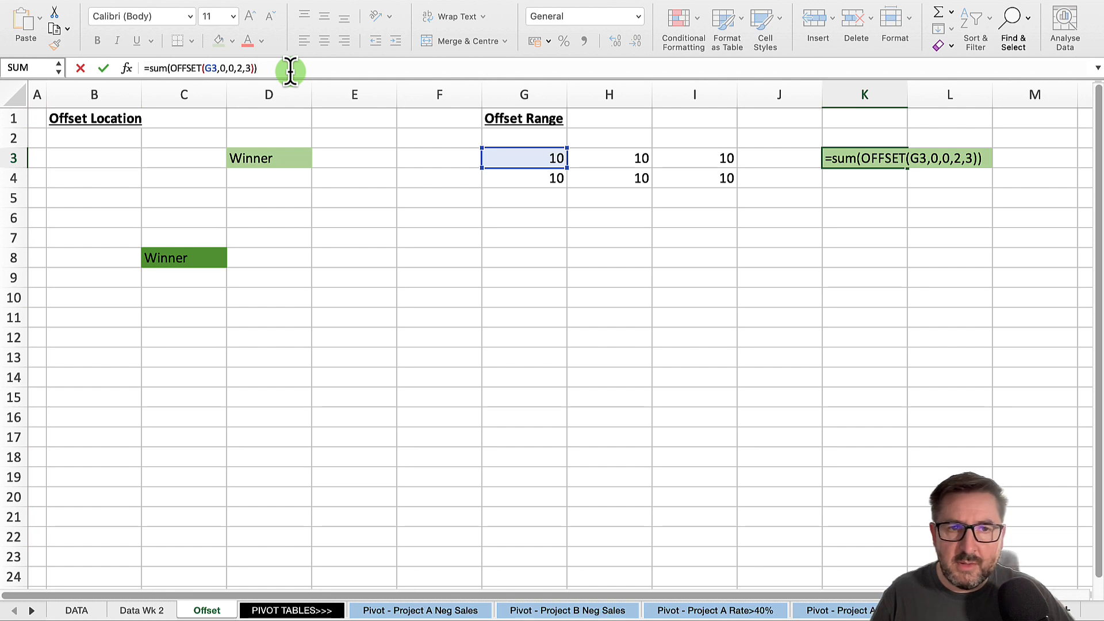
pyautogui.press('Return')
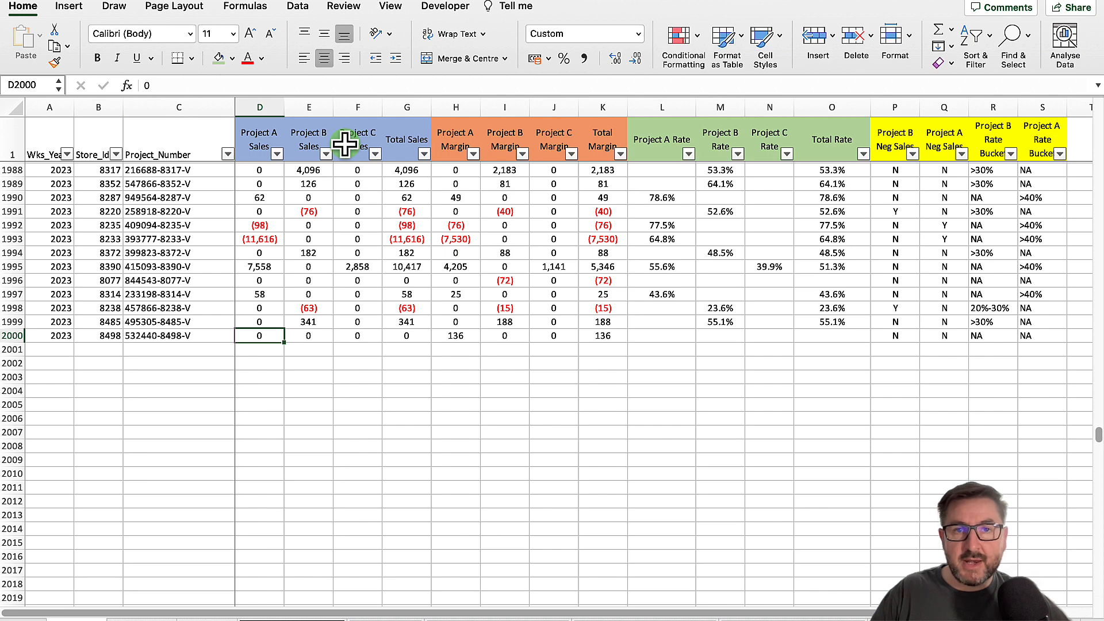
pyautogui.moveTo(220, 283)
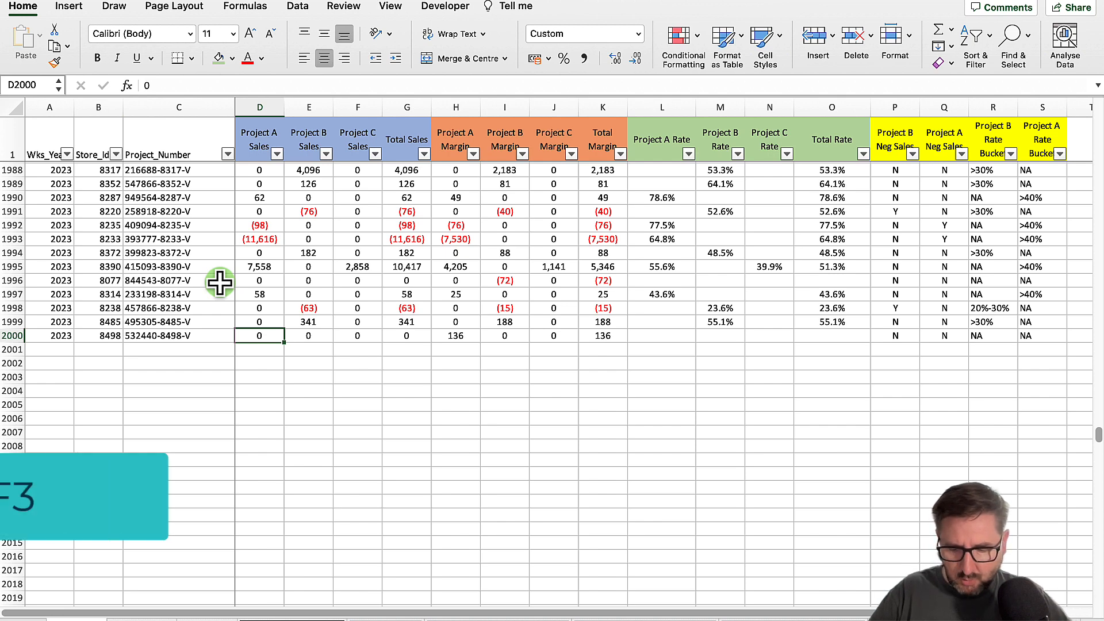
# Start a new workbook name called TableData in the Name Manager
pyautogui.press('Ctrl+F3')
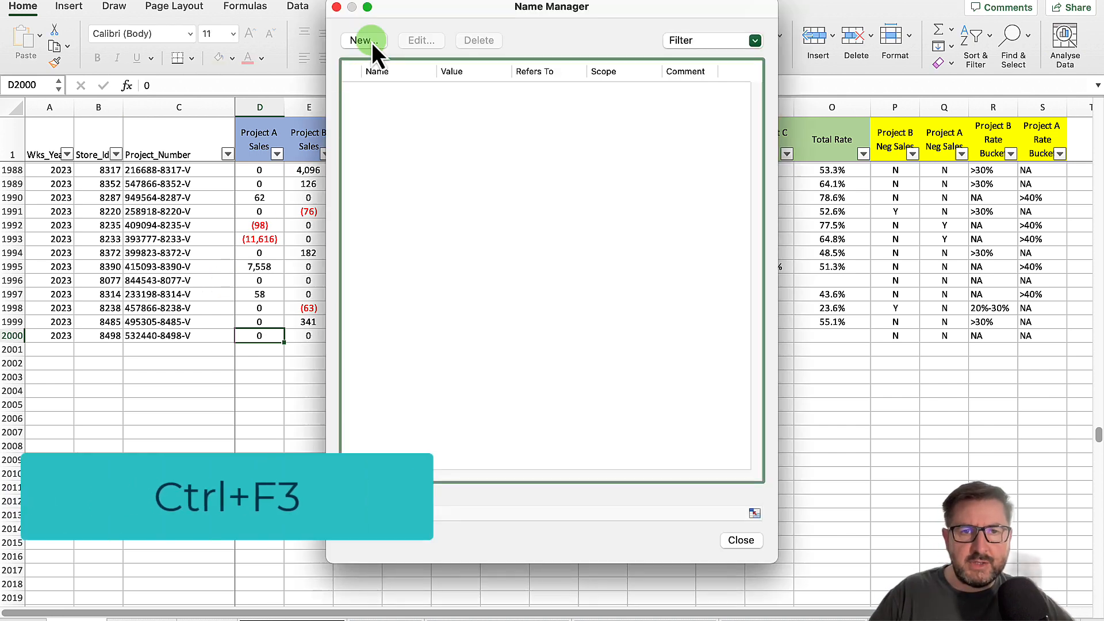
pyautogui.click(363, 41)
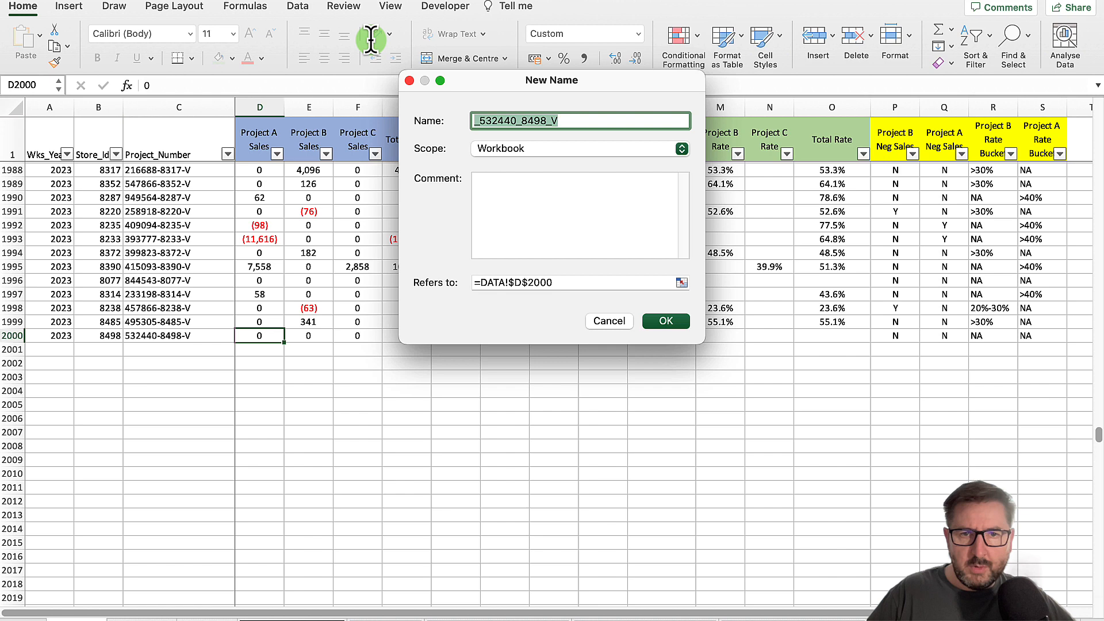
pyautogui.press('ctrl+a')
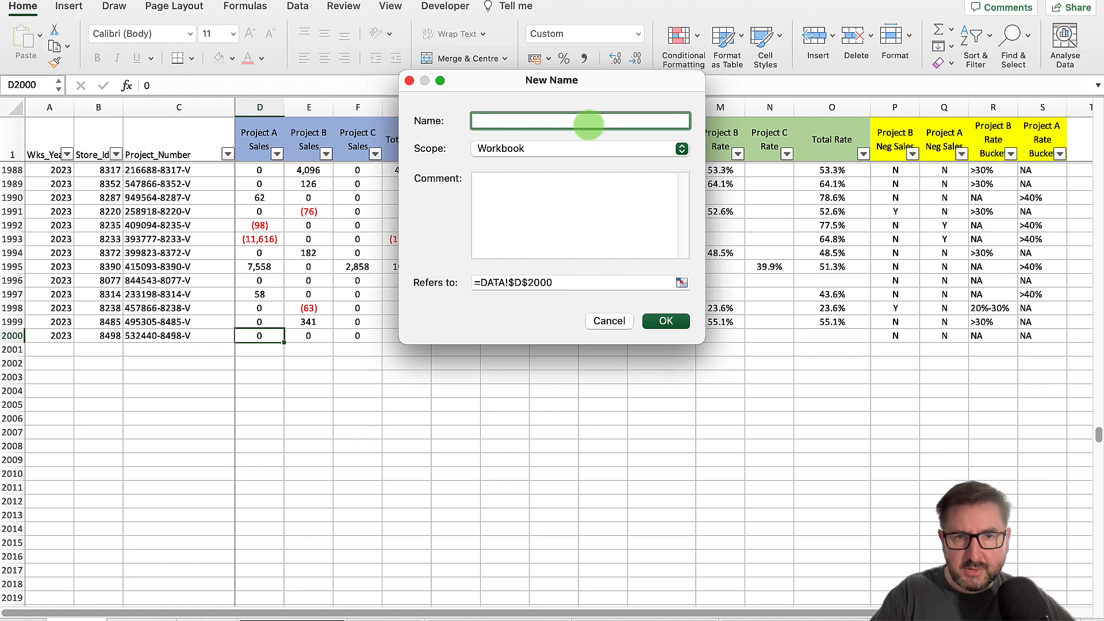
pyautogui.write('TableData')
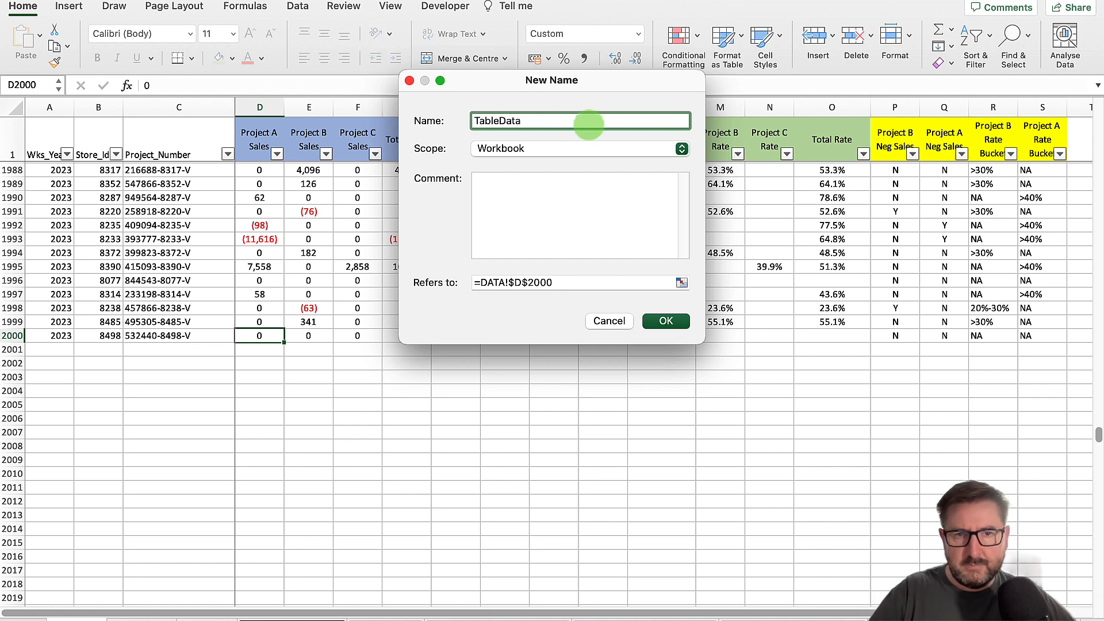
pyautogui.click(578, 282)
pyautogui.write('=o')
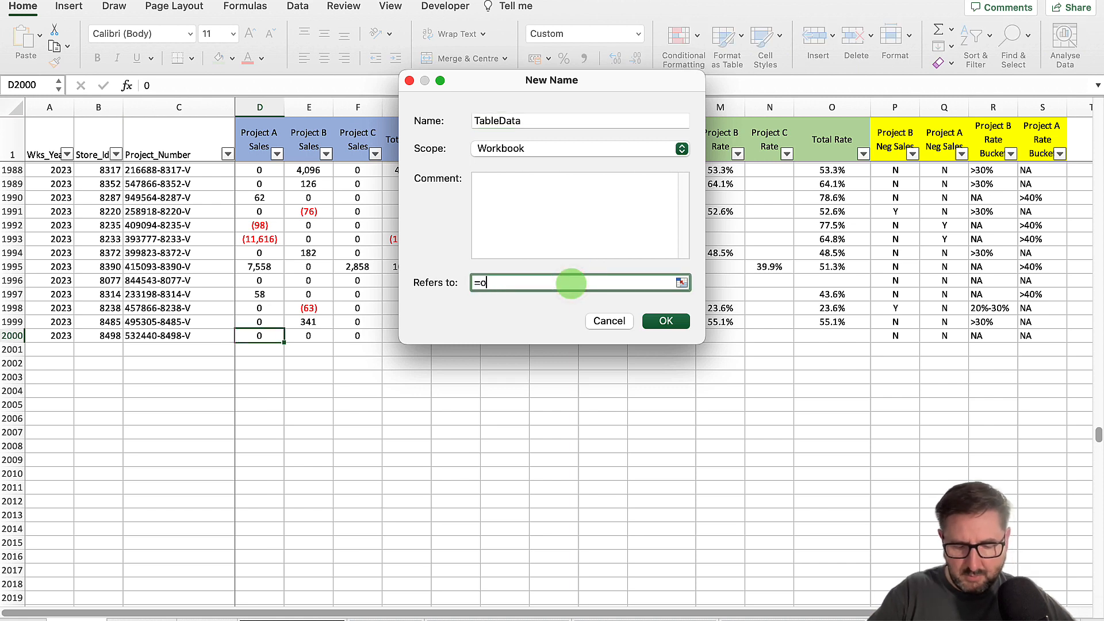
# Define TableData as =OFFSET(DATA!$A$1,0,0,COUNTA(DATA!$A:$A),COUNTA(DATA!$1:$1)) and confirm it
pyautogui.write('ffset')
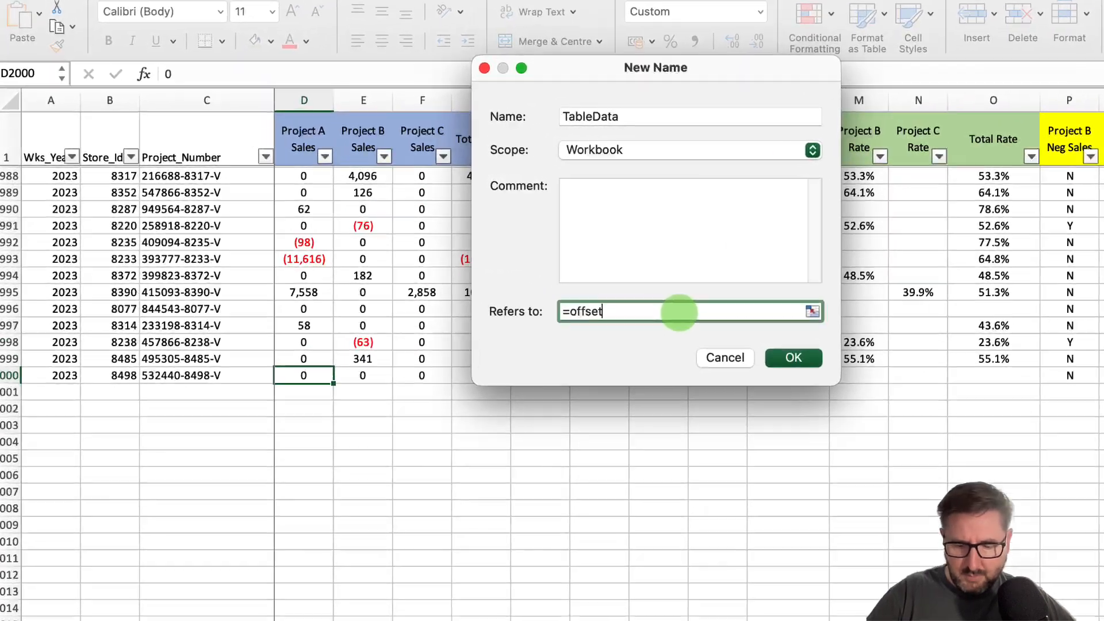
pyautogui.write('(')
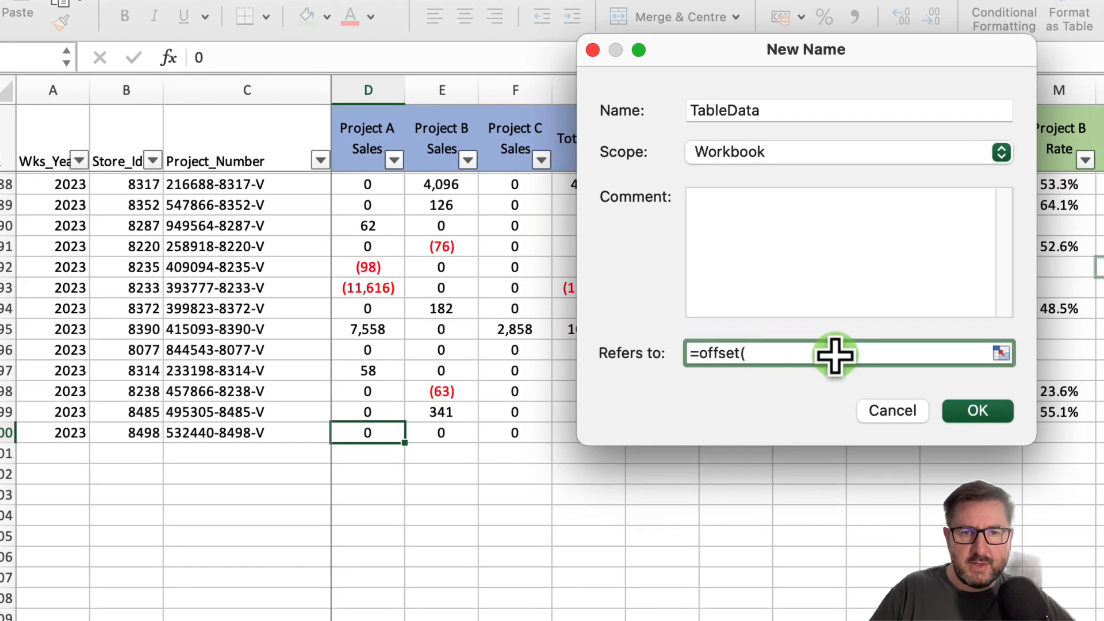
pyautogui.moveTo(516, 288)
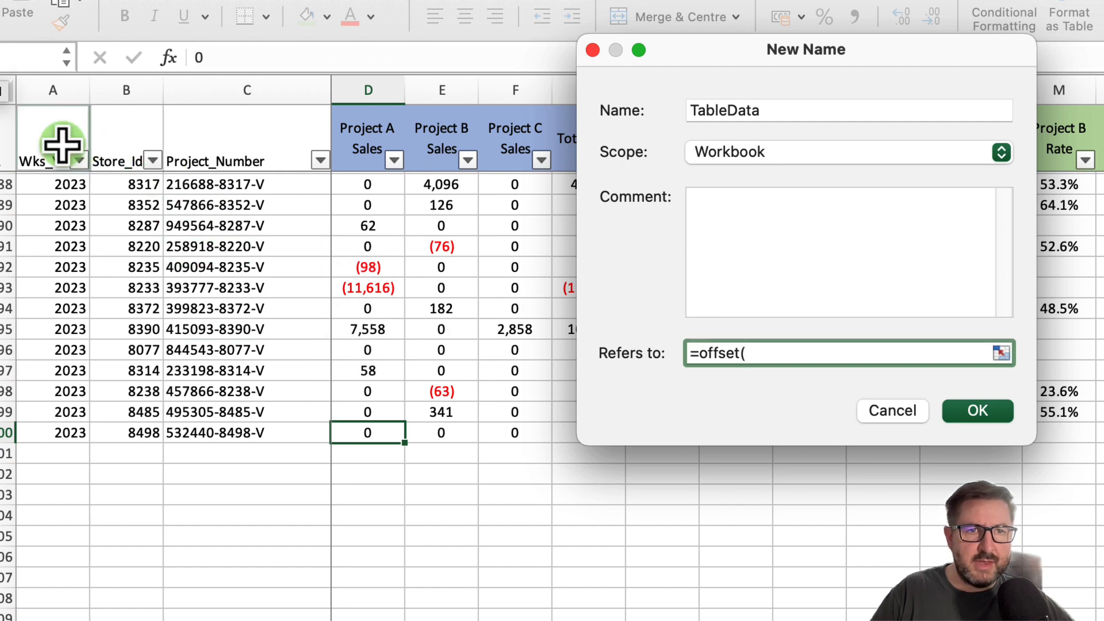
pyautogui.write('DATA!$A$1')
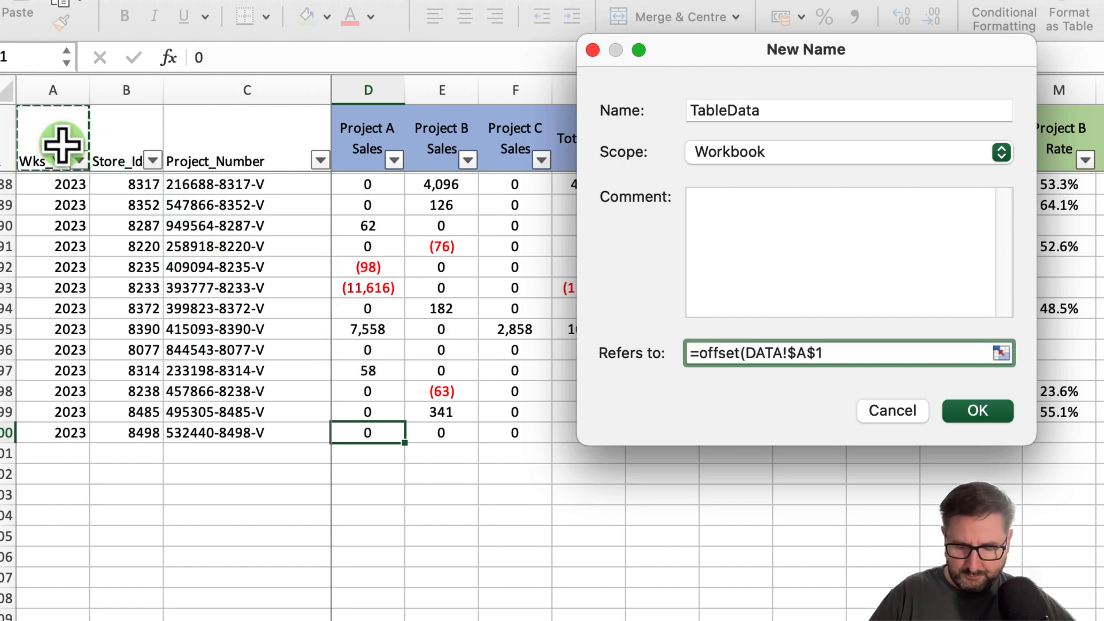
pyautogui.write(',')
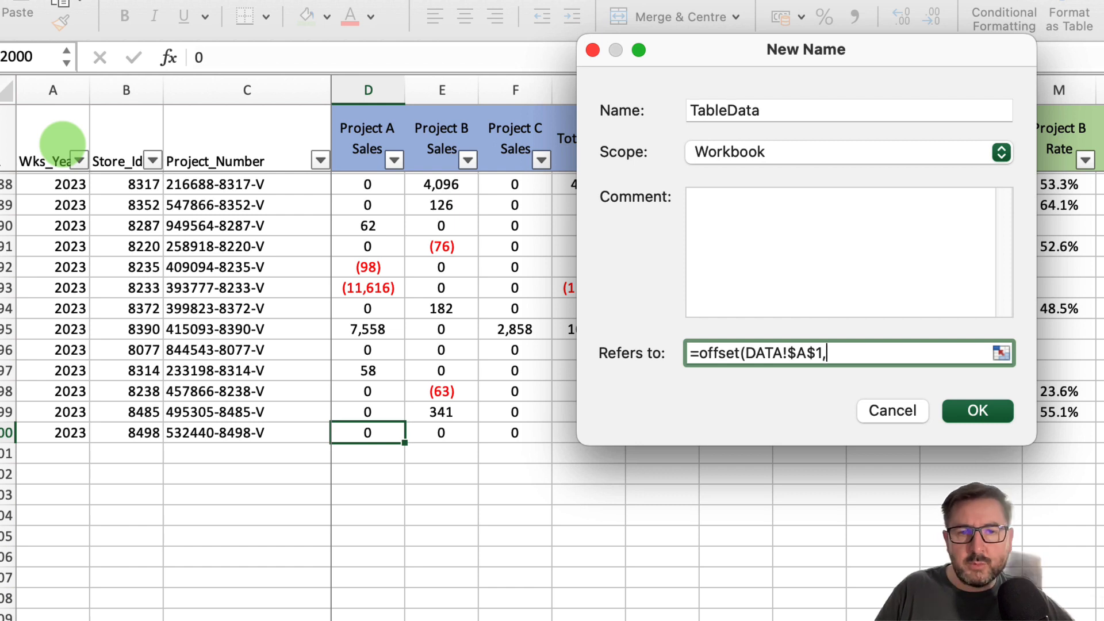
pyautogui.write('0,0')
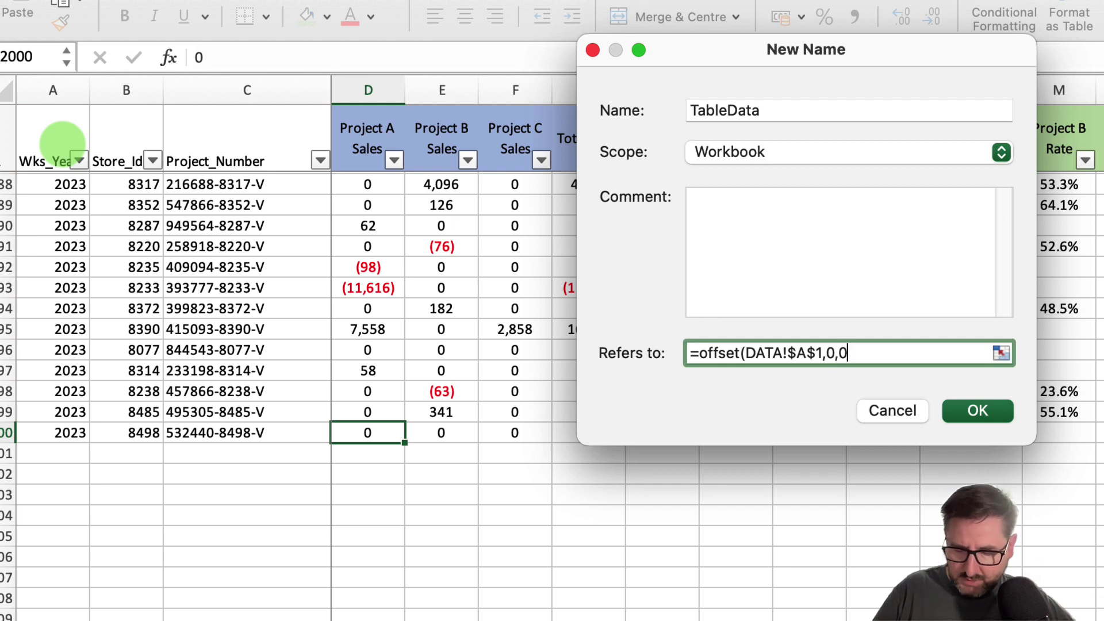
pyautogui.write(',')
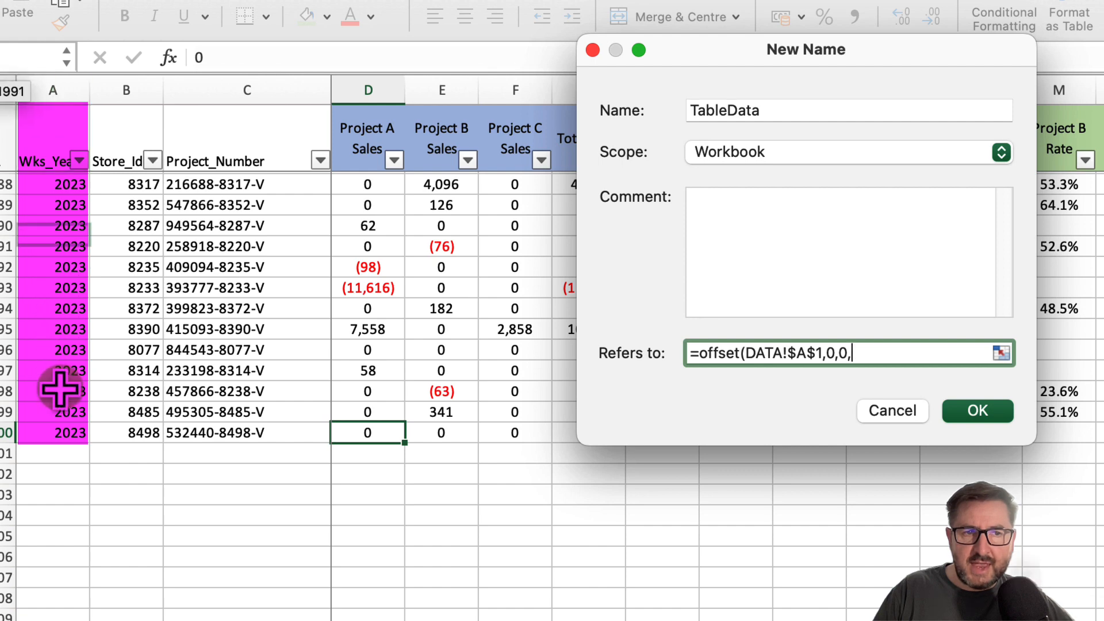
pyautogui.write('c')
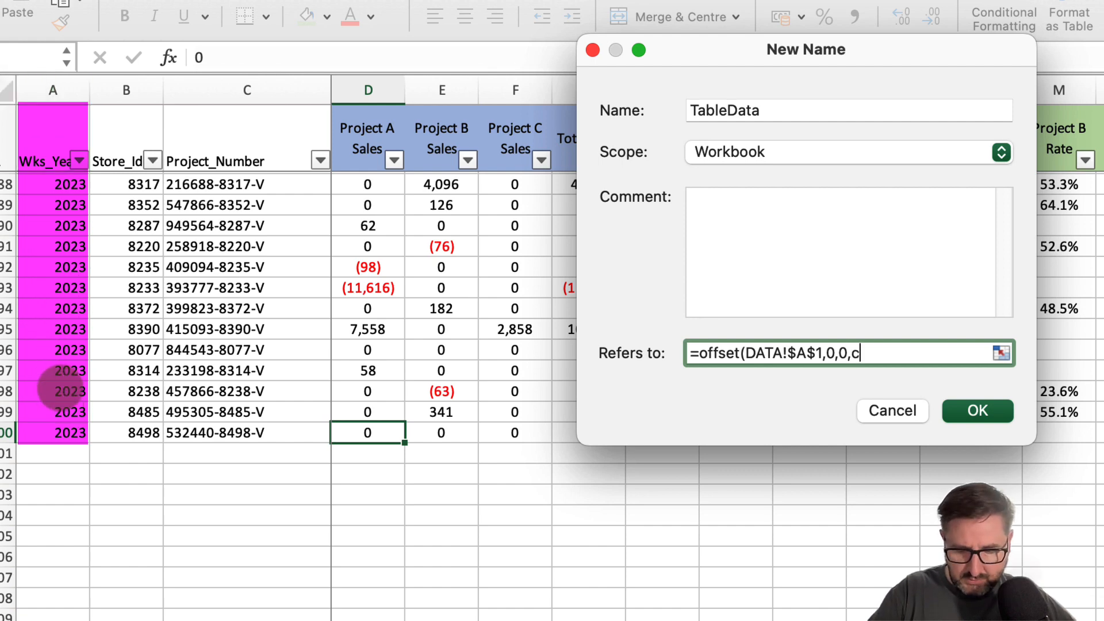
pyautogui.write('ounta')
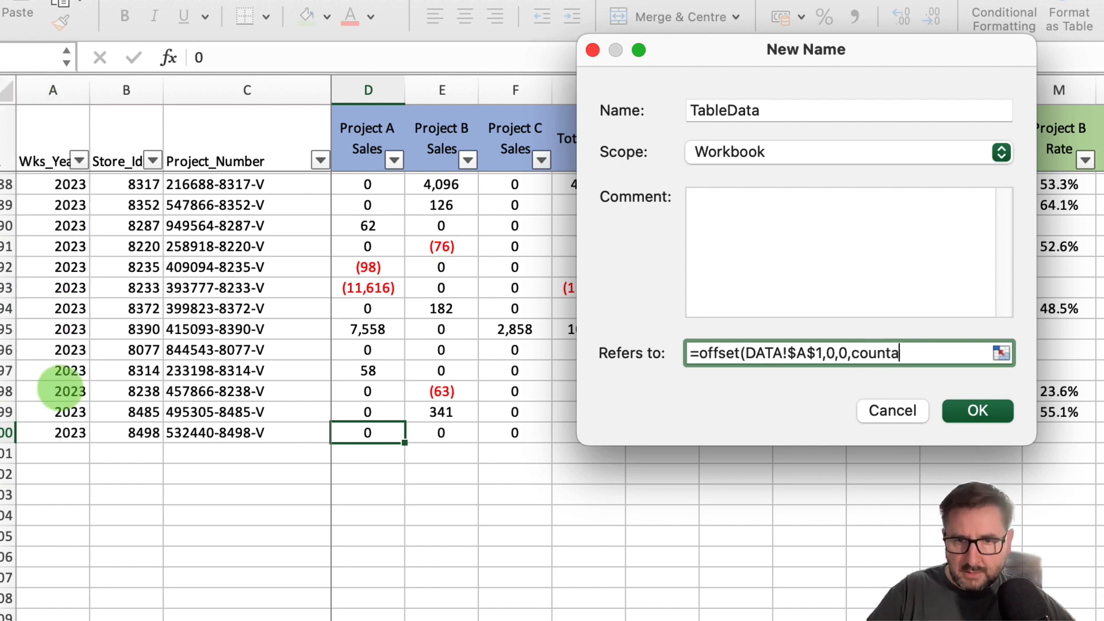
pyautogui.write('(')
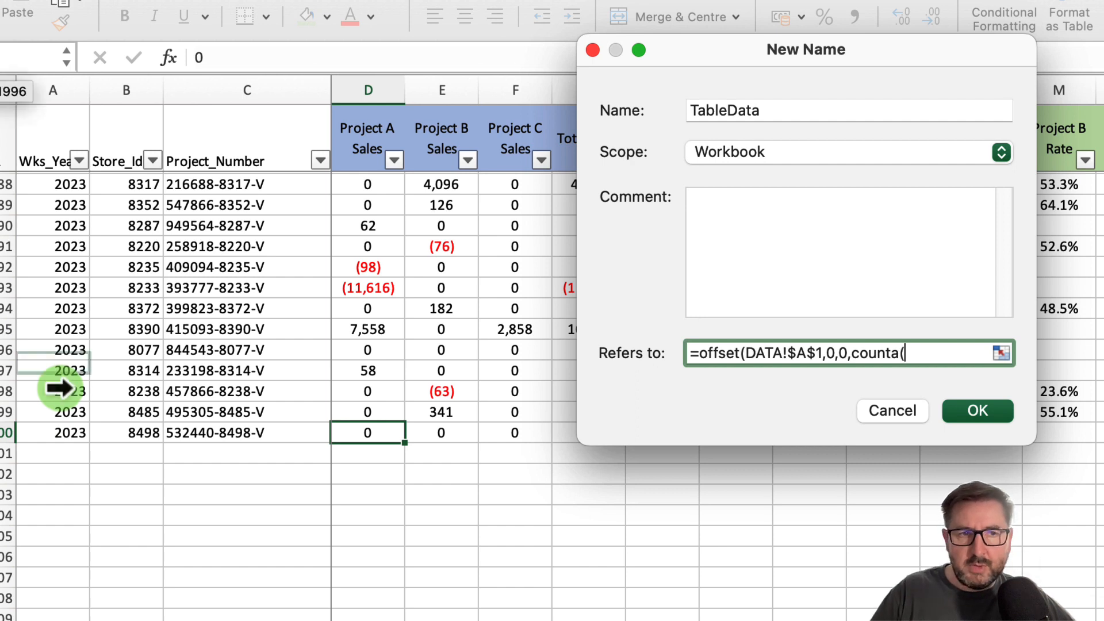
pyautogui.write('DATA!$A:$A')
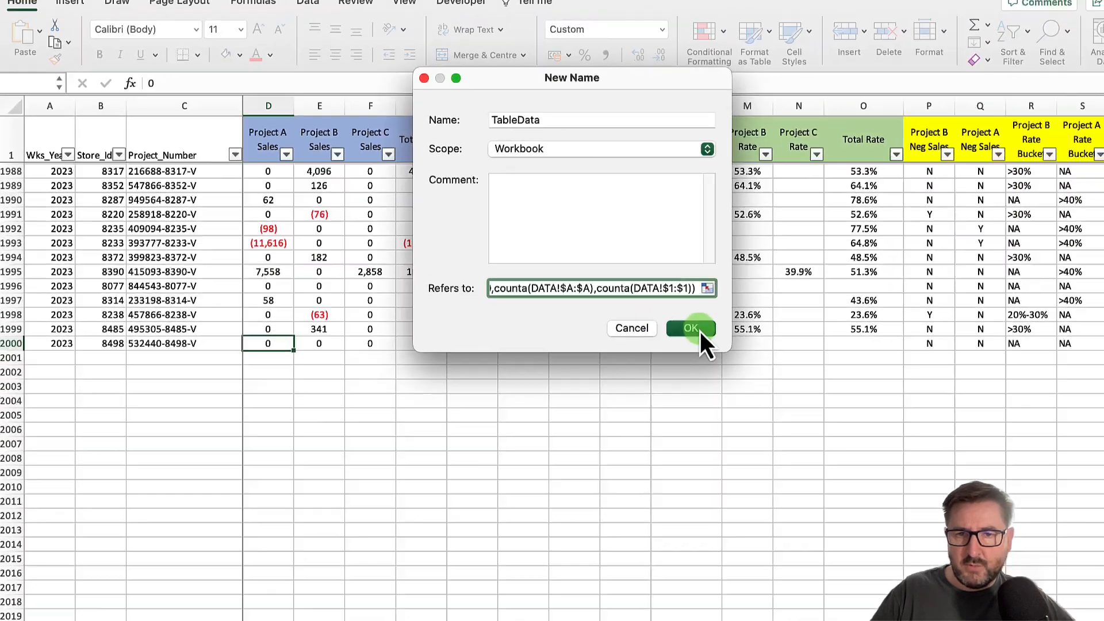
pyautogui.click(690, 328)
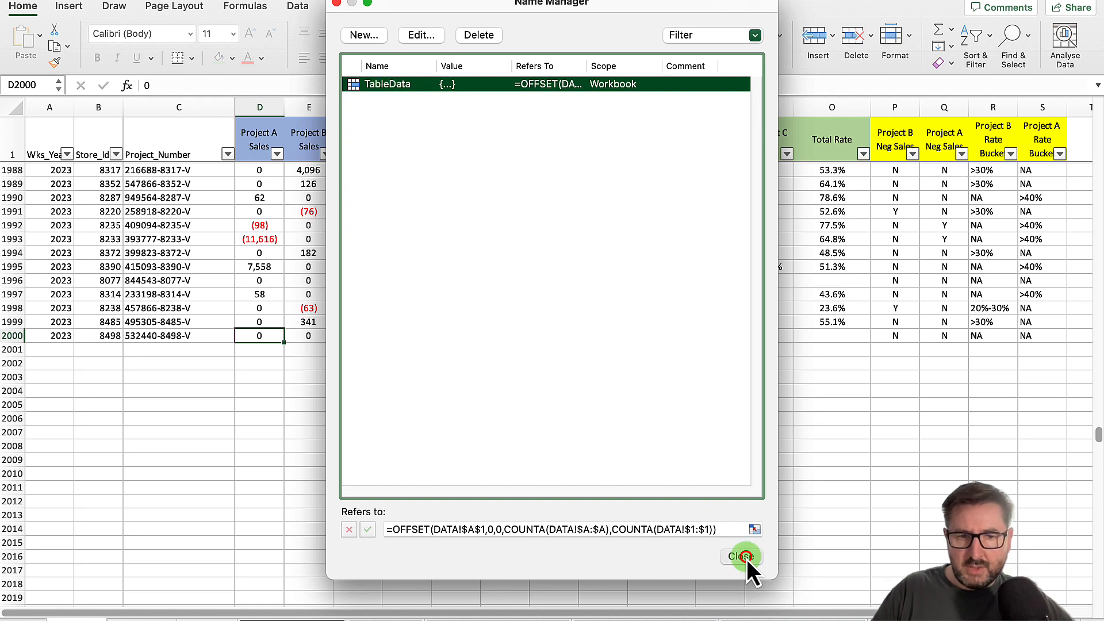
pyautogui.click(740, 556)
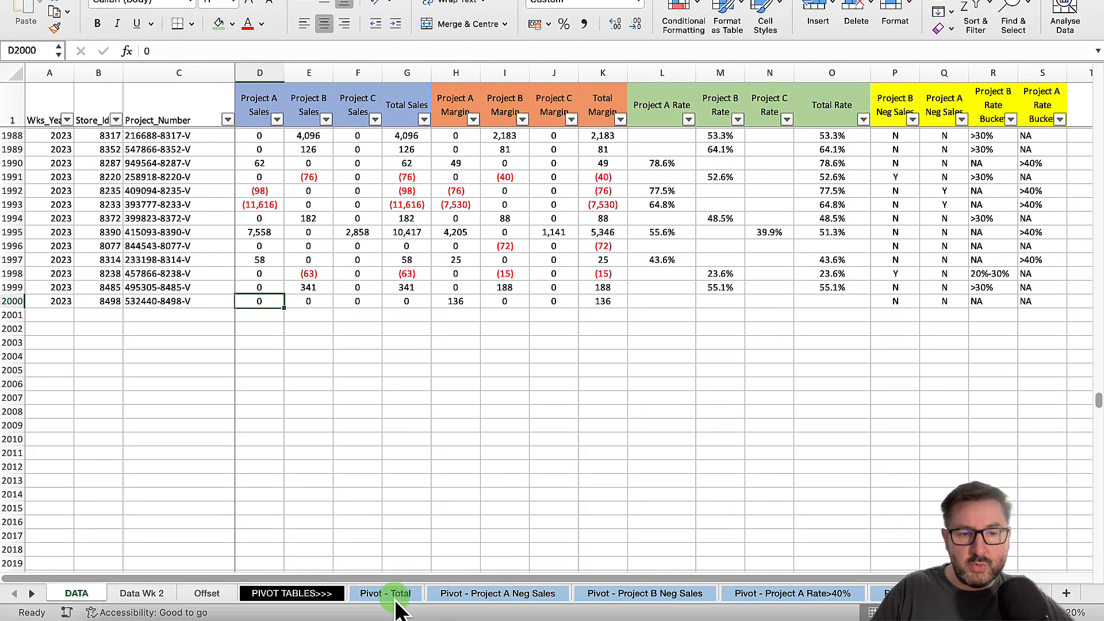
pyautogui.moveTo(140, 594)
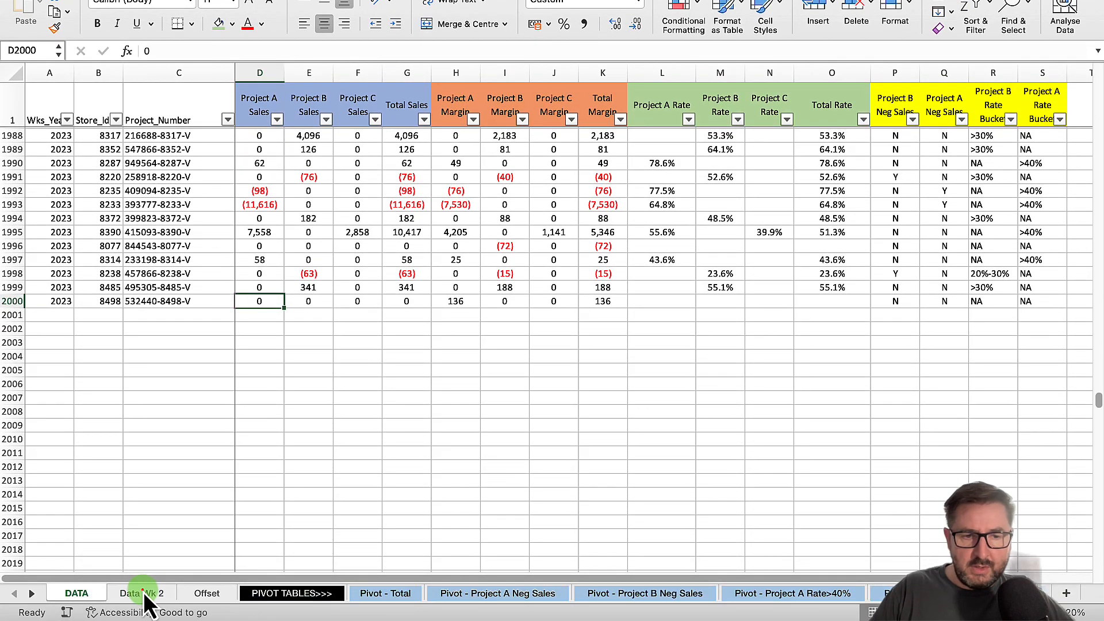
# Copy the Data Wk 2 rows and append them beneath the existing DATA rows down to row 5075
pyautogui.click(139, 592)
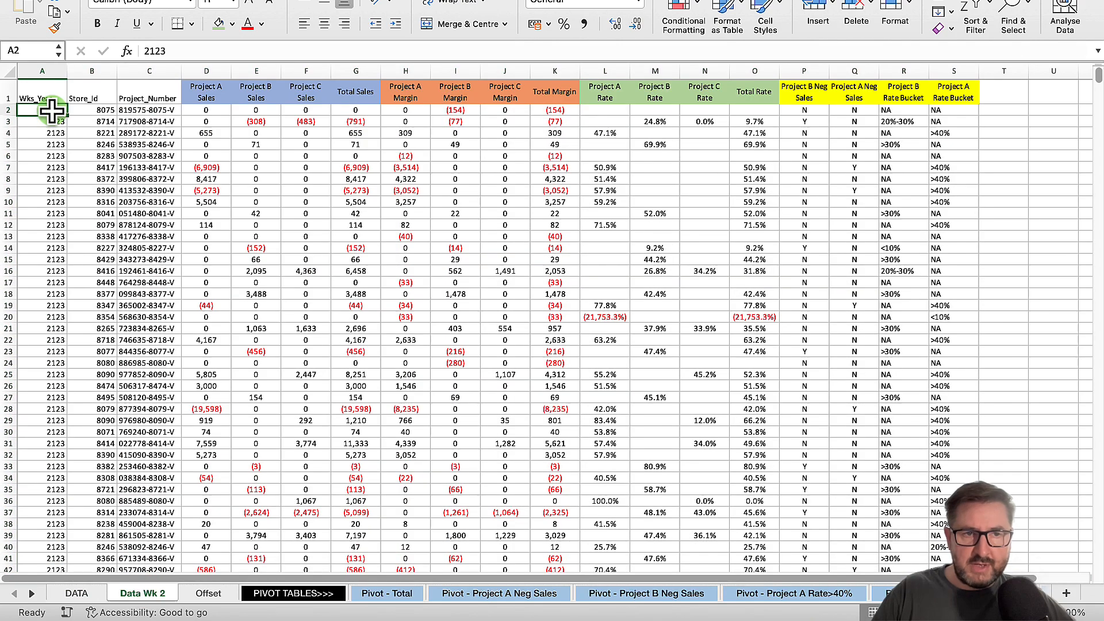
pyautogui.moveTo(42, 109); pyautogui.dragTo(704, 109)
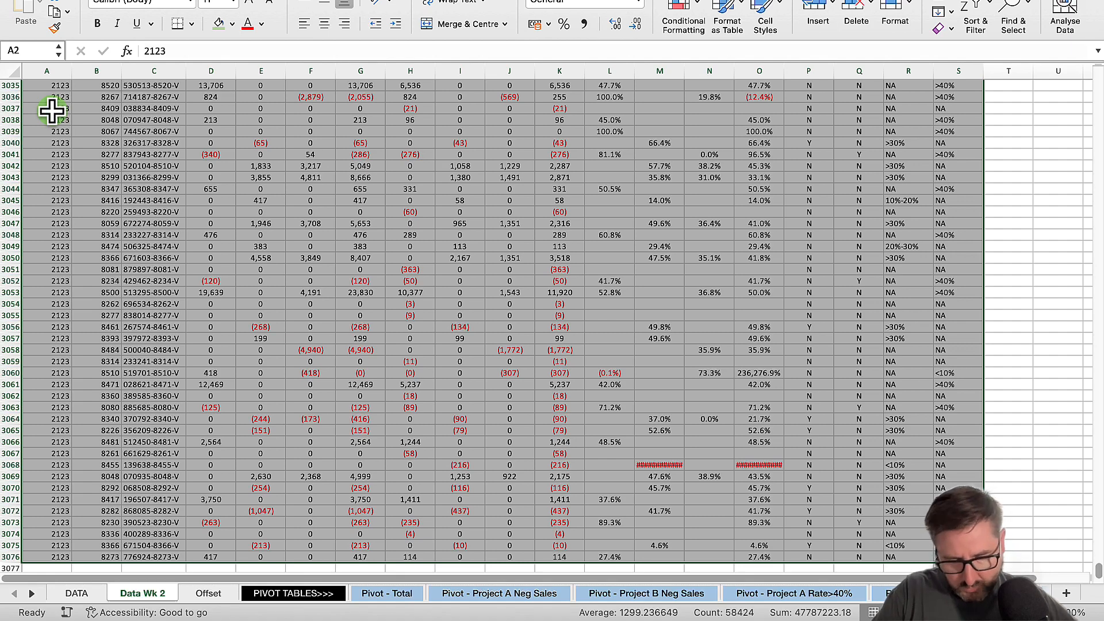
pyautogui.click(76, 592)
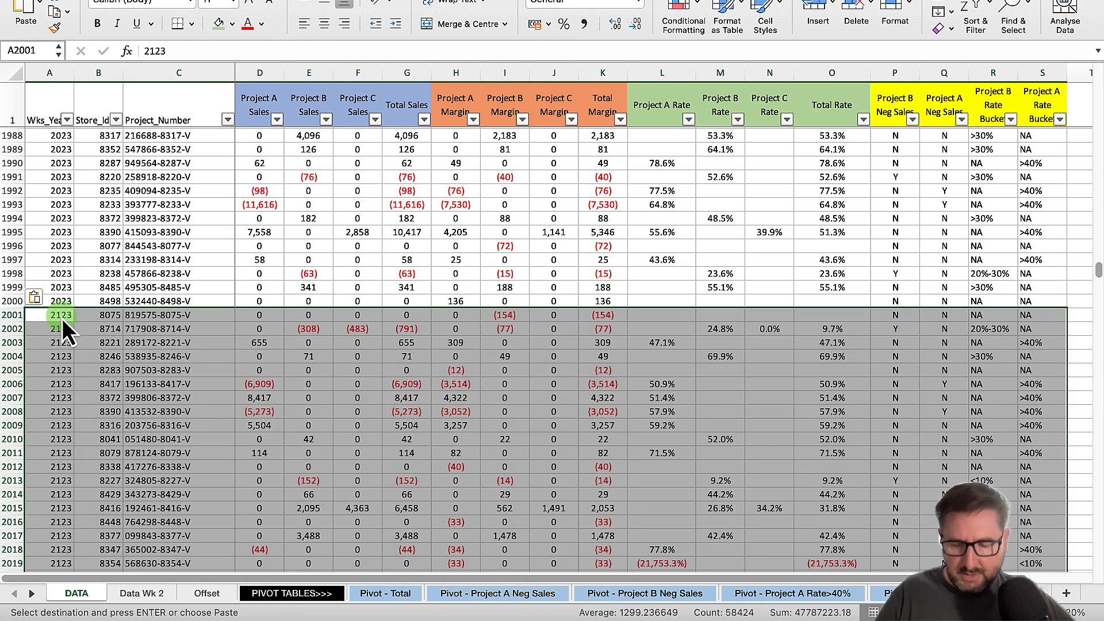
pyautogui.scroll(-3)
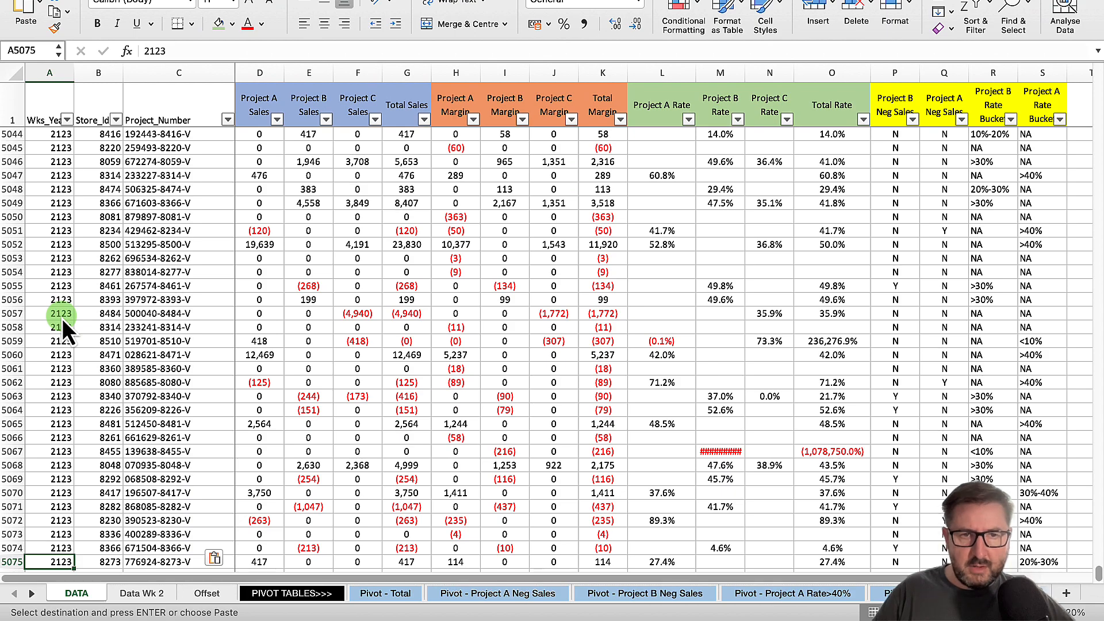
pyautogui.scroll(3)
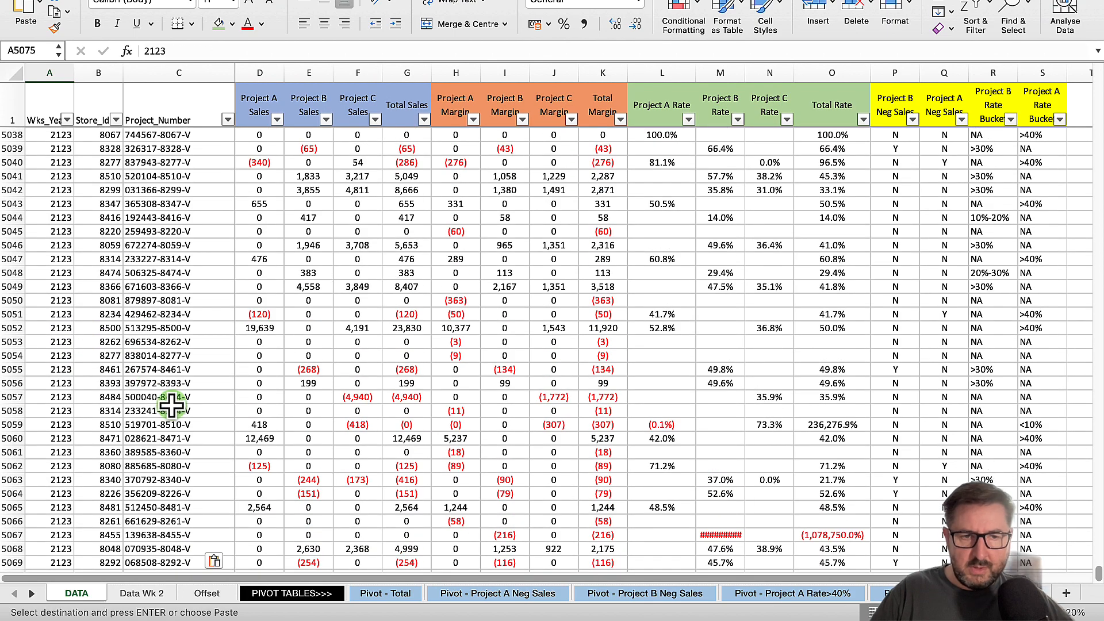
pyautogui.scroll(-3)
pyautogui.write('=')
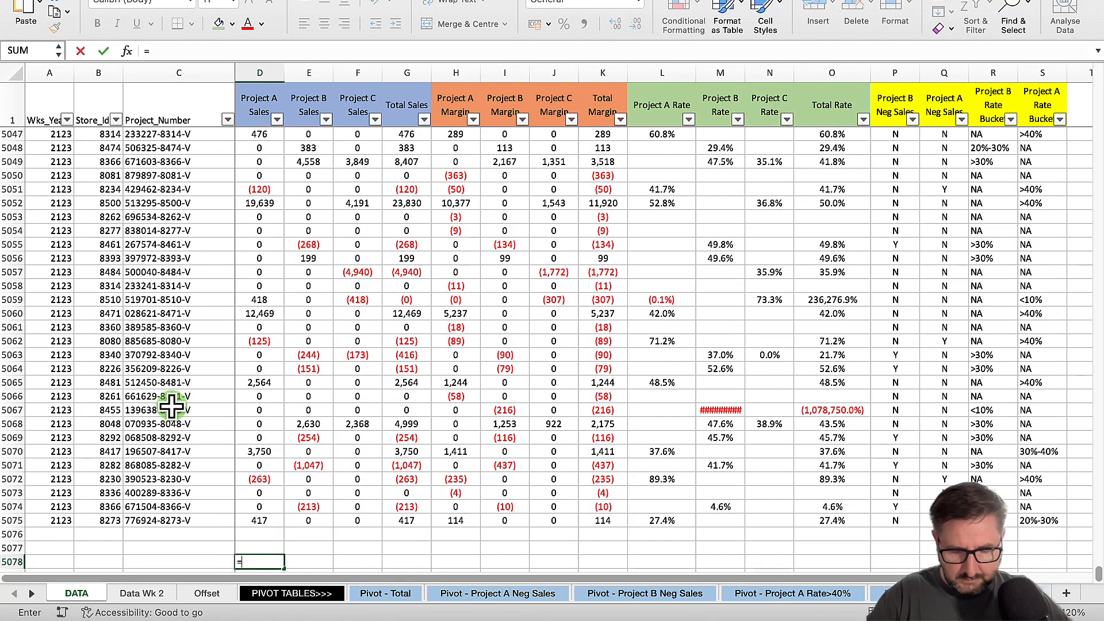
# Total Project A Sales with =SUM(D2:D5075) below column D, giving 4,894,755
pyautogui.write('sum(D2:D5075')
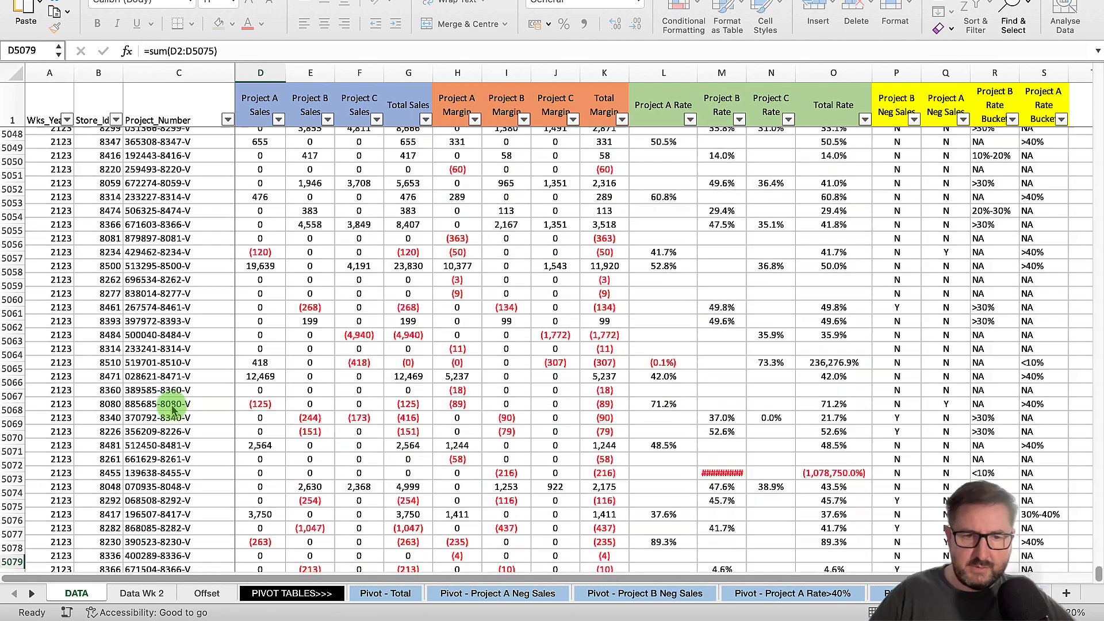
pyautogui.click(260, 549)
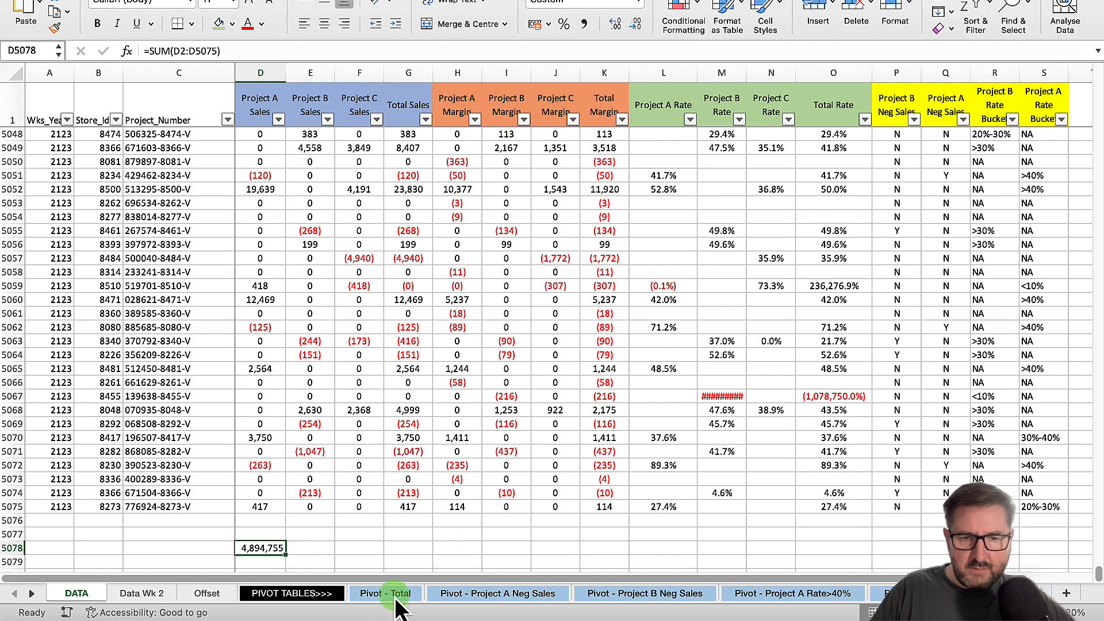
pyautogui.click(385, 593)
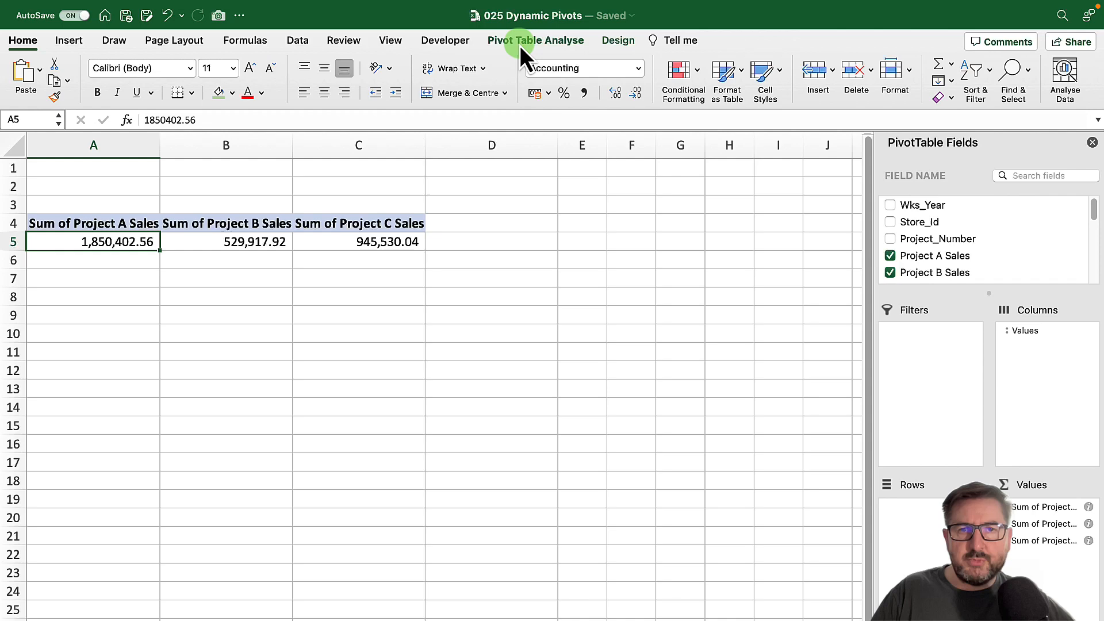
# Change the totals pivot's data source to the TableData named range so it sums 4,894,755.13
pyautogui.click(536, 40)
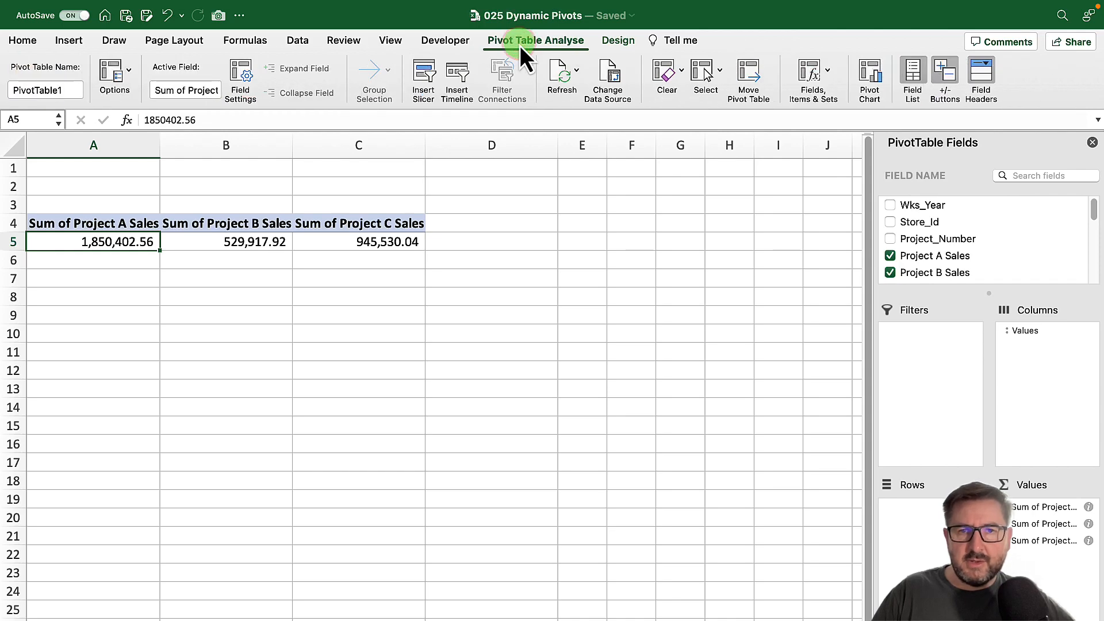
pyautogui.click(607, 77)
pyautogui.write('D')
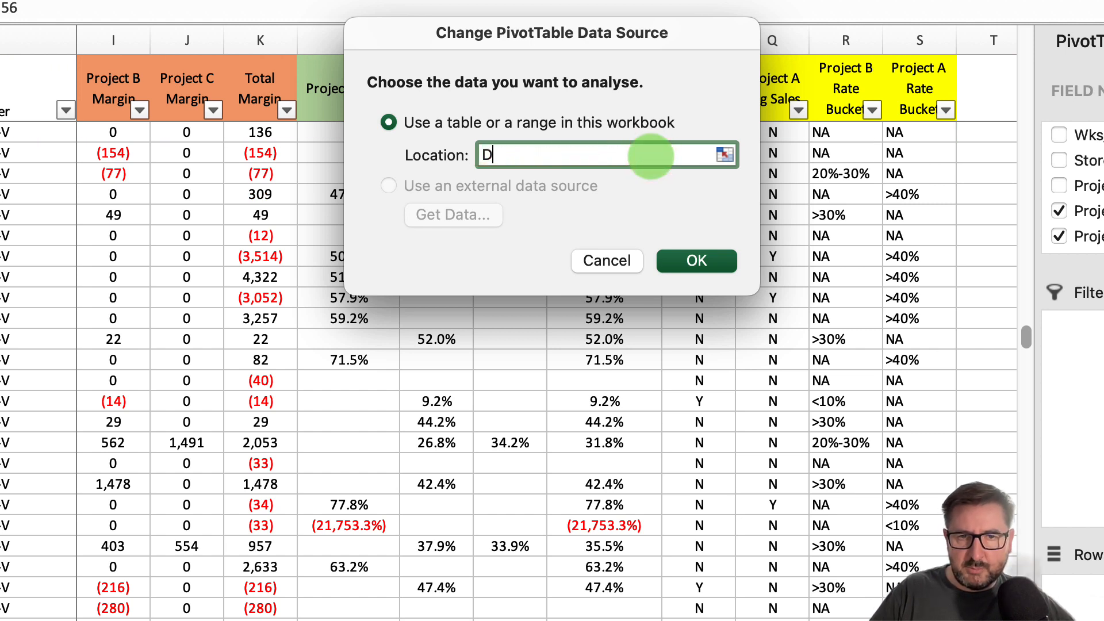
pyautogui.write('Ta')
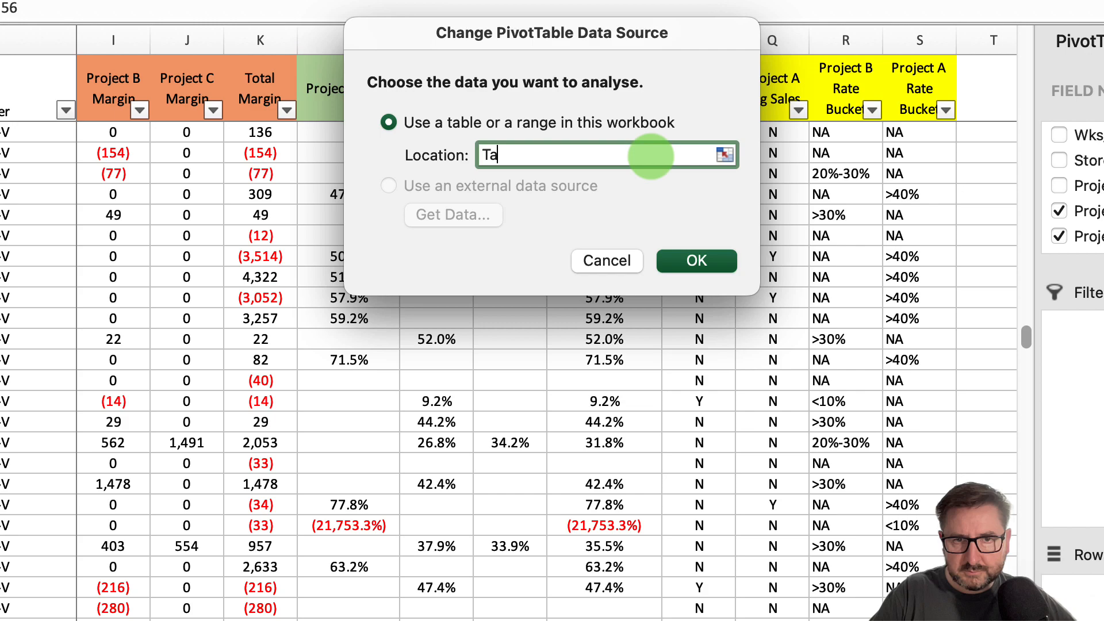
pyautogui.write('bleData')
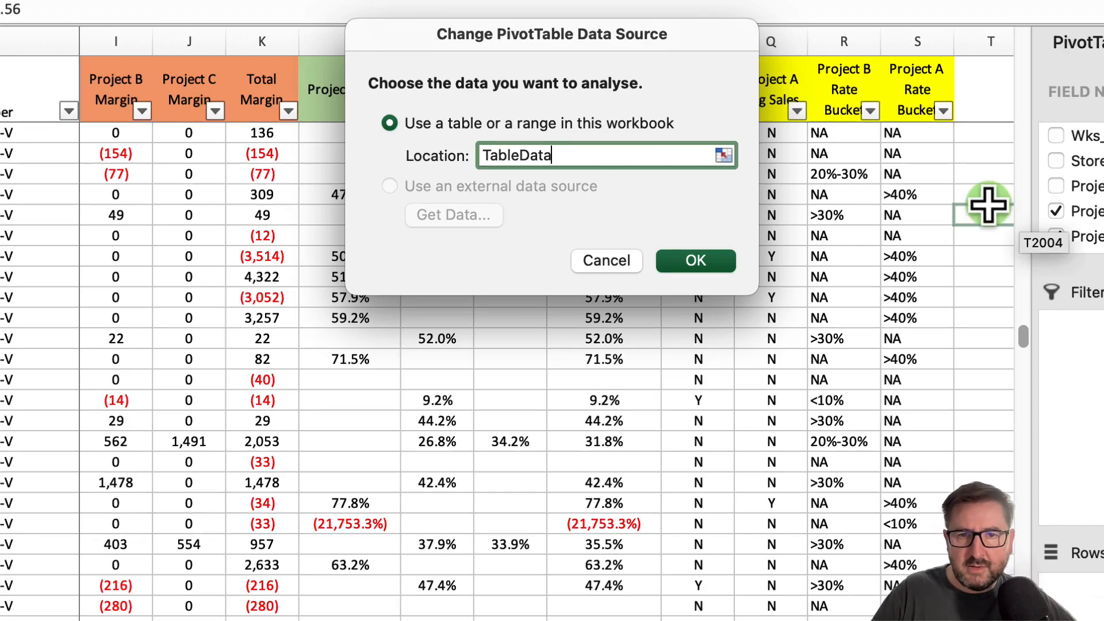
pyautogui.click(694, 260)
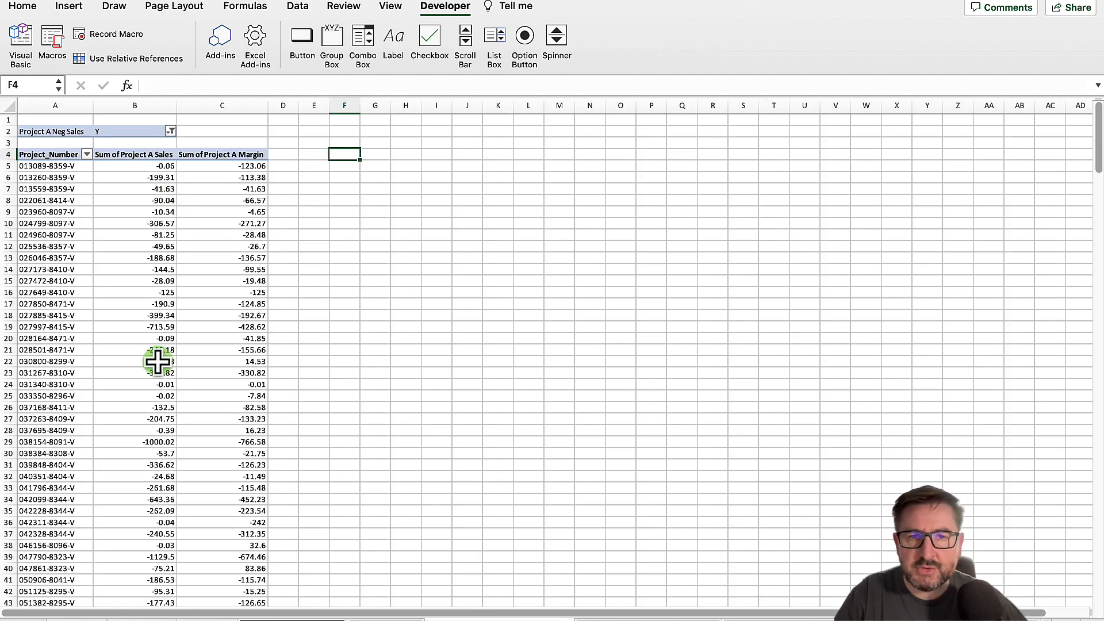
pyautogui.moveTo(158, 315)
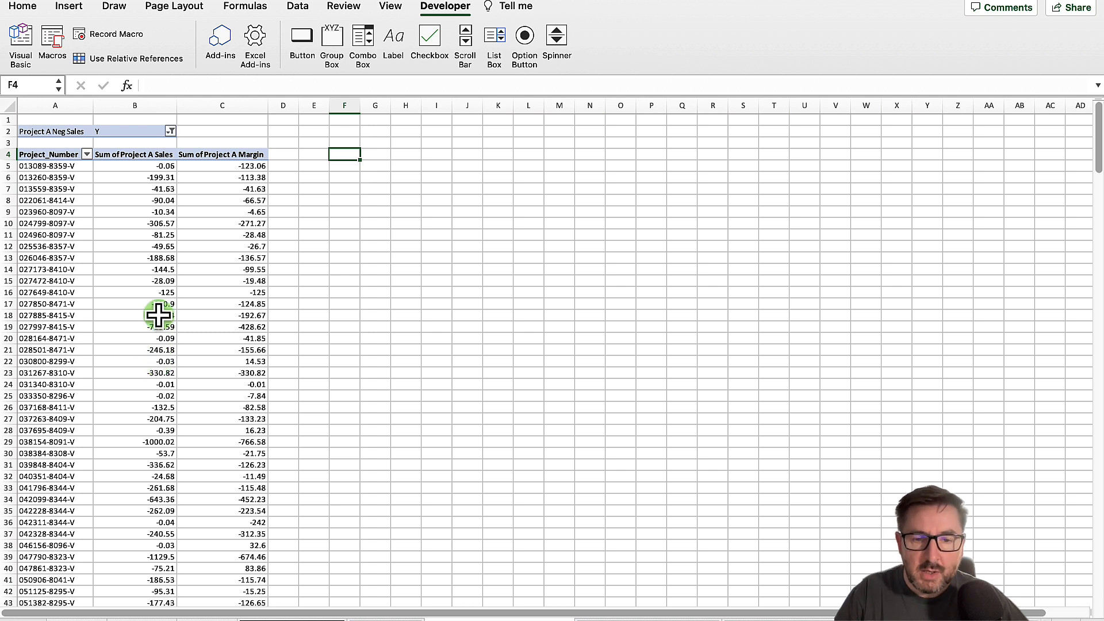
pyautogui.moveTo(159, 316)
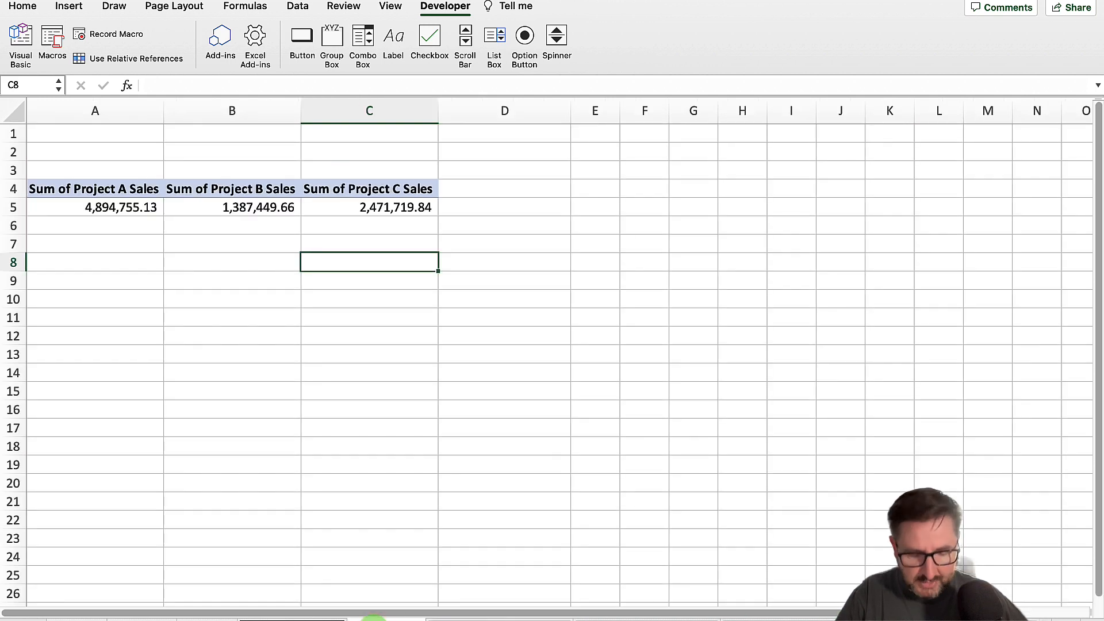
# Bring up the RefreshPT sub in Module1 of the VBA editor
pyautogui.click(503, 262)
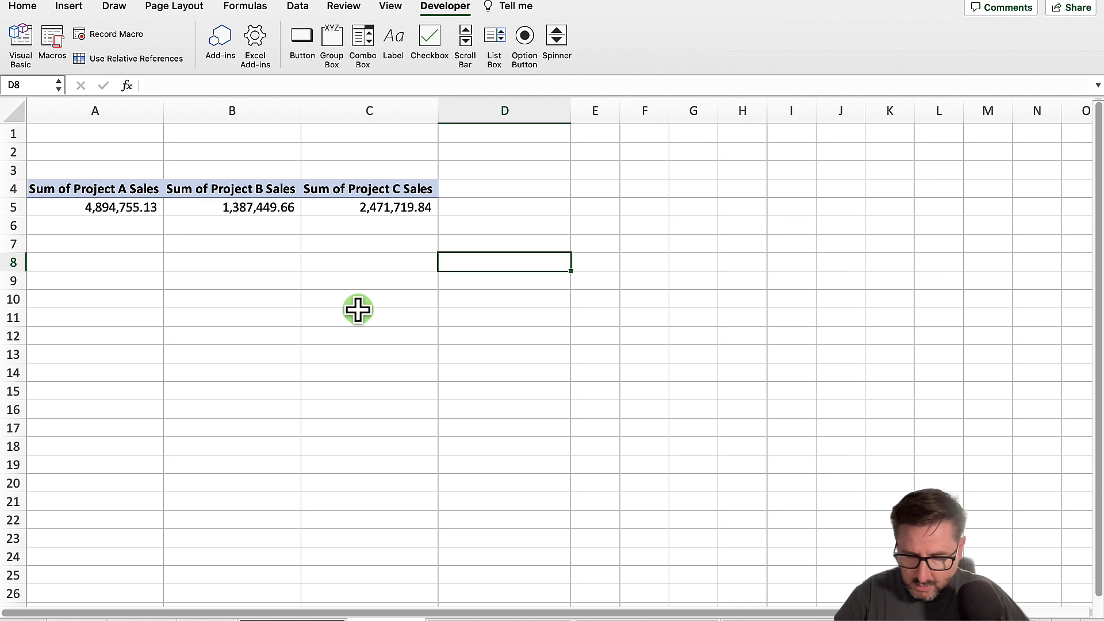
pyautogui.press('Alt+F11')
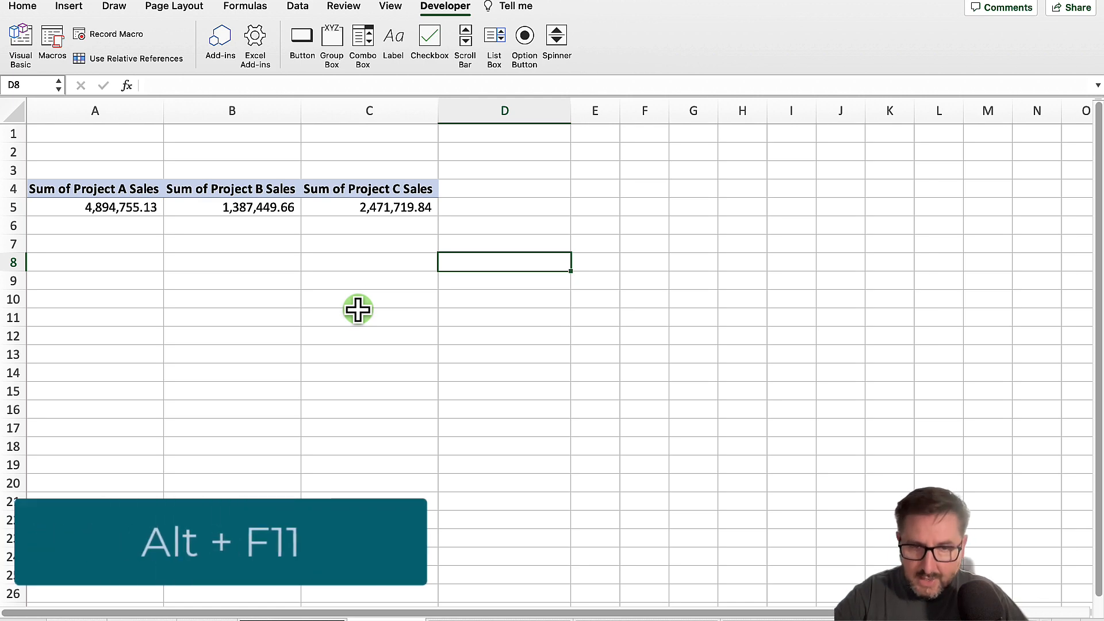
pyautogui.press('Alt+F11')
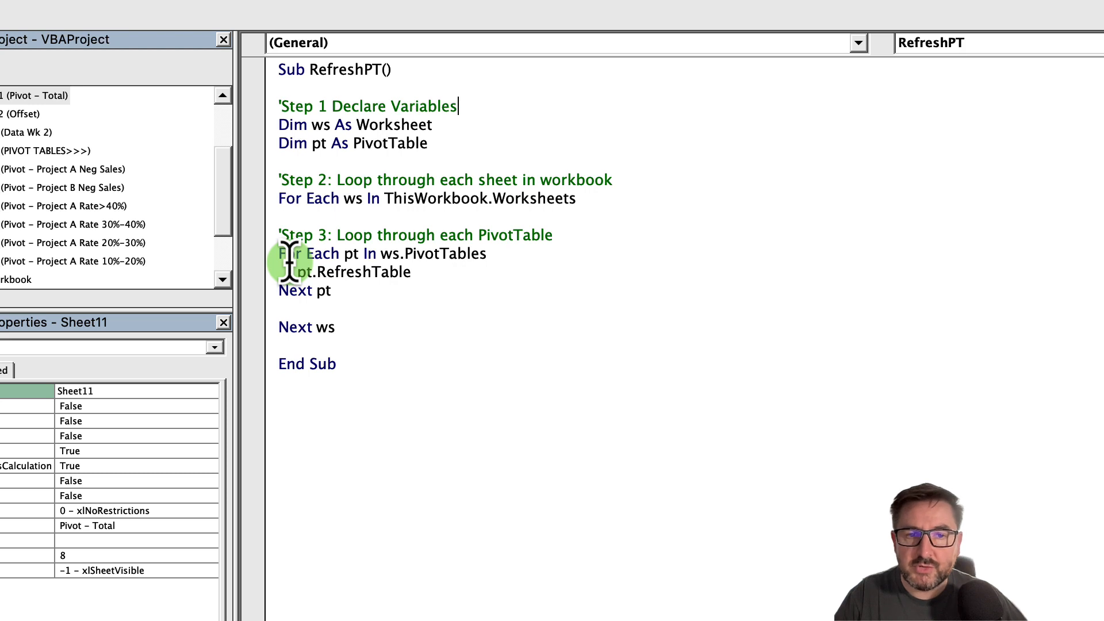
pyautogui.moveTo(391, 255)
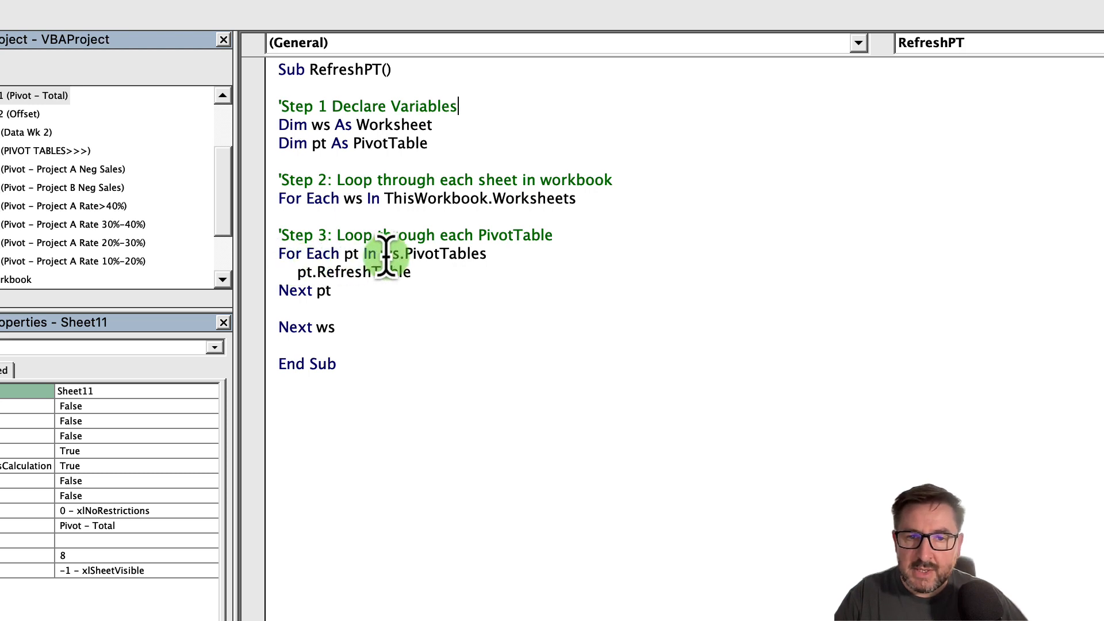
pyautogui.moveTo(468, 256)
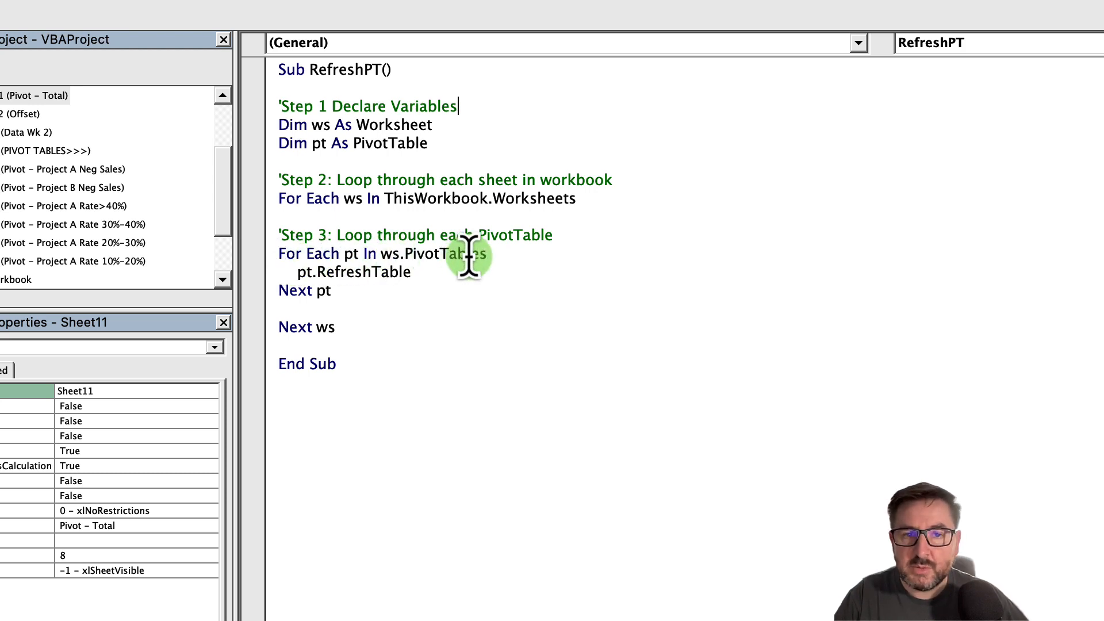
pyautogui.moveTo(372, 278)
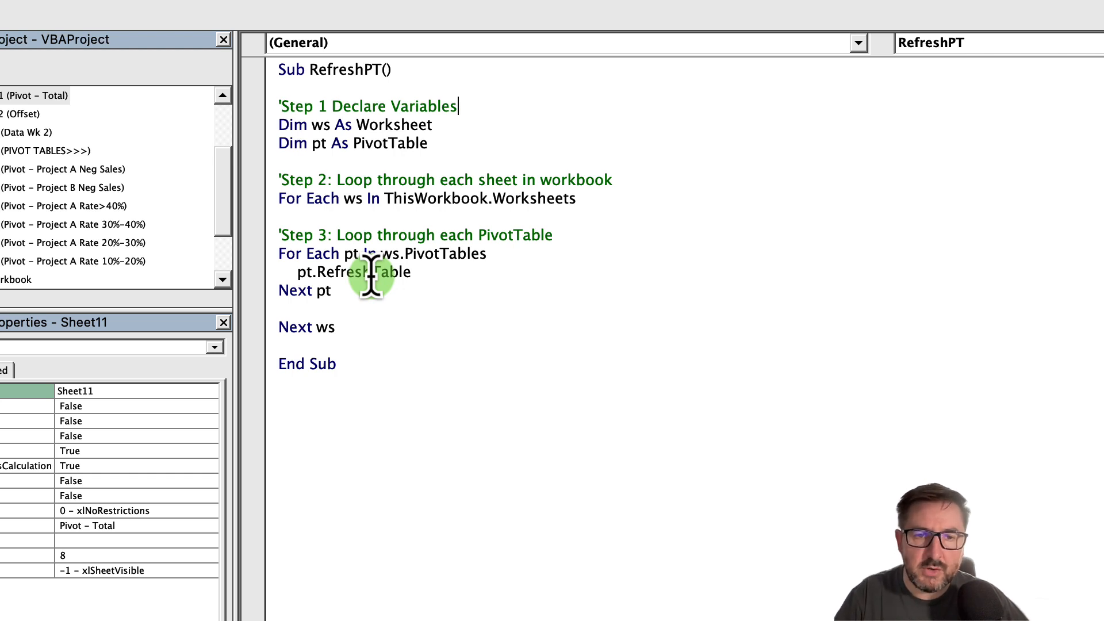
pyautogui.moveTo(296, 198)
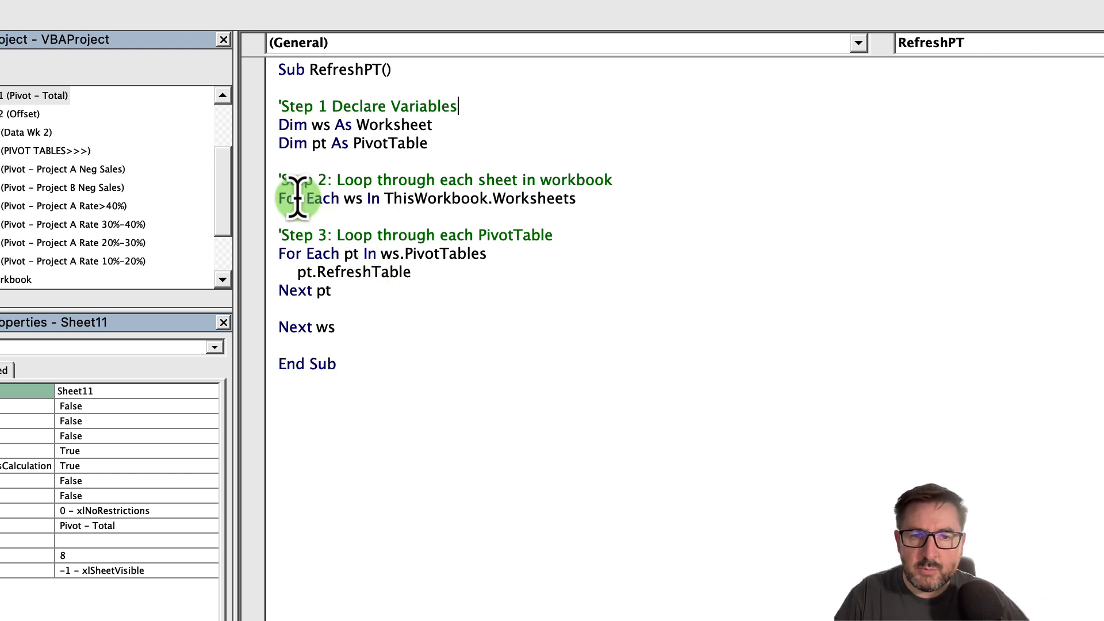
pyautogui.moveTo(519, 198)
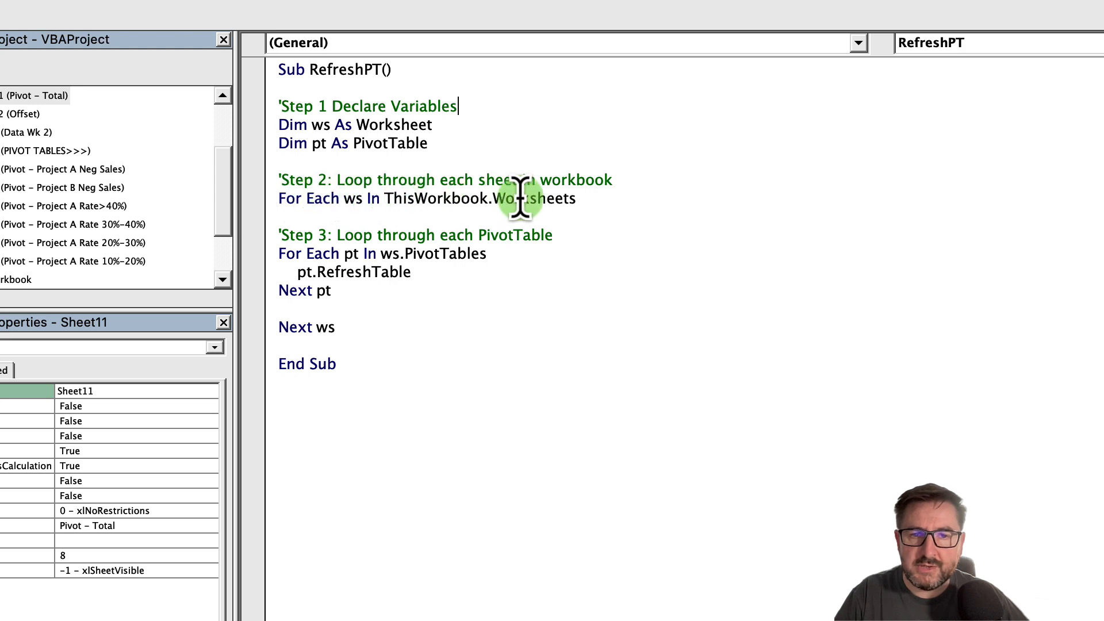
pyautogui.moveTo(545, 200)
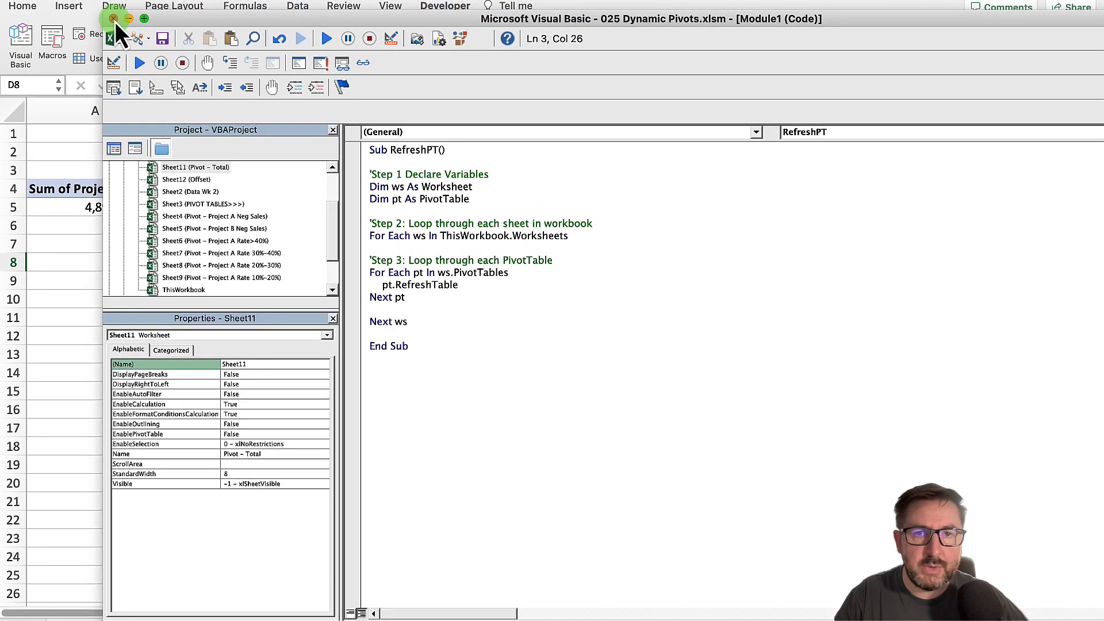
# Return to the workbook and run the RefreshPT macro, refreshing every pivot to 4,894,755.13
pyautogui.click(113, 19)
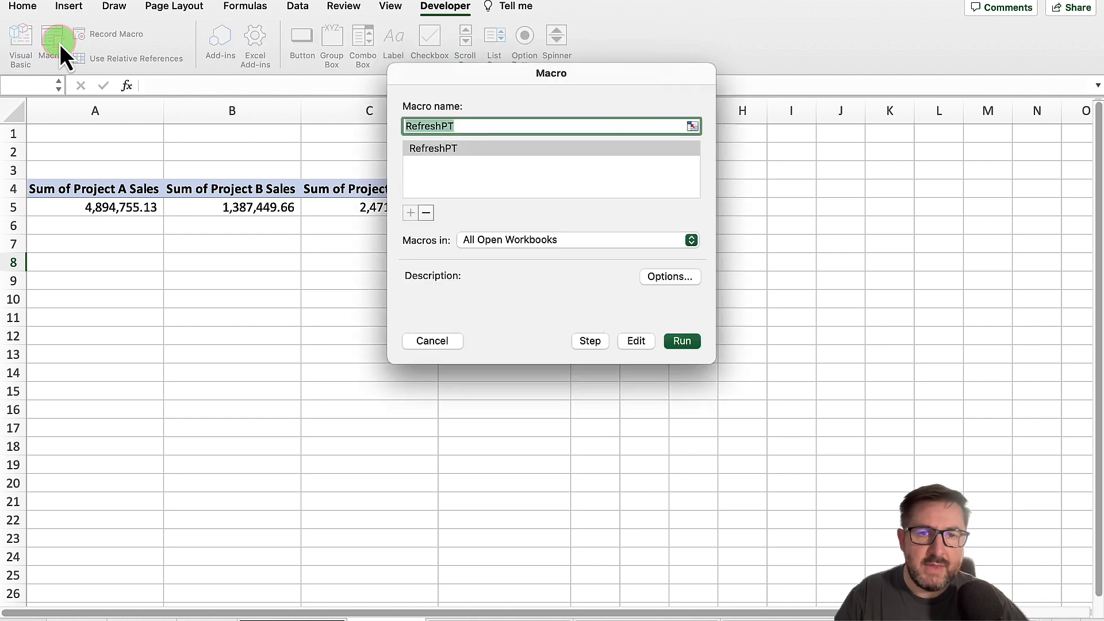
pyautogui.moveTo(381, 126)
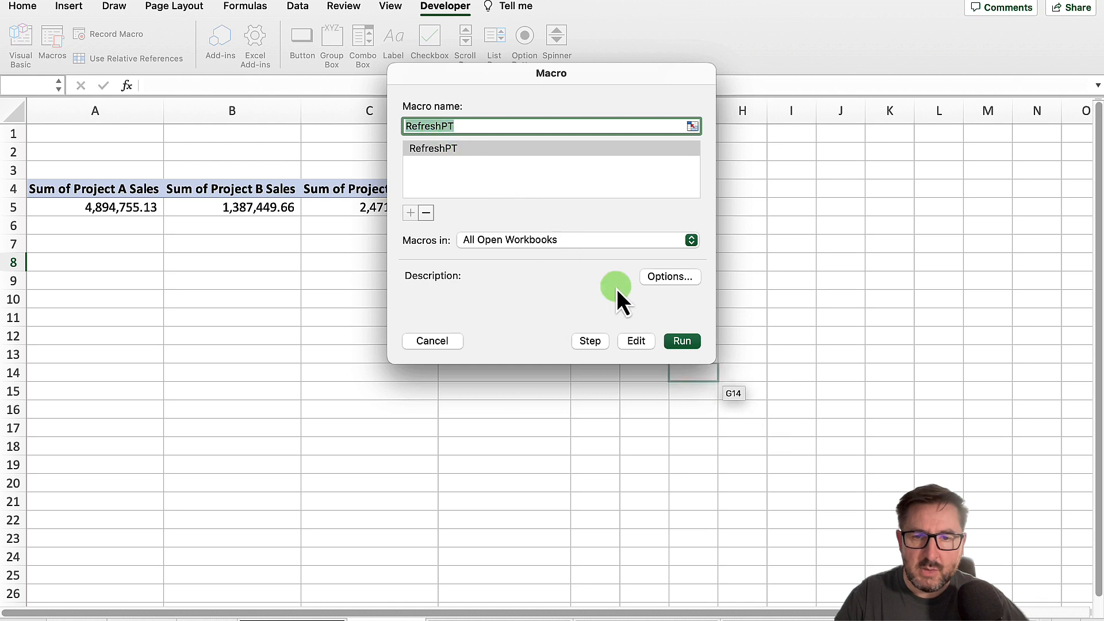
pyautogui.click(680, 341)
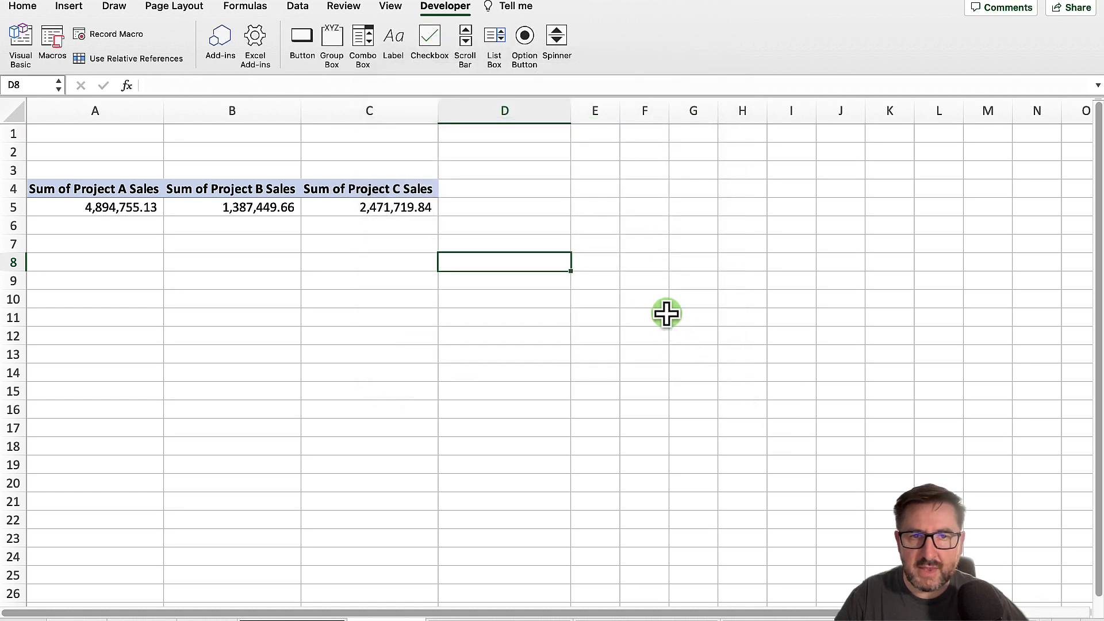
pyautogui.moveTo(630, 232)
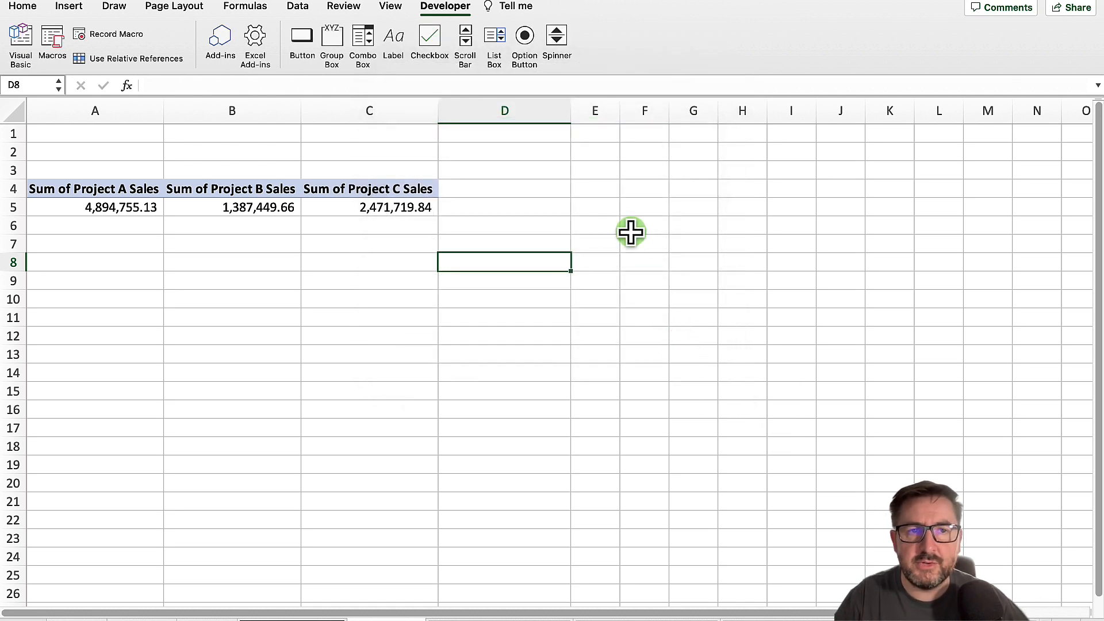
pyautogui.moveTo(485, 205)
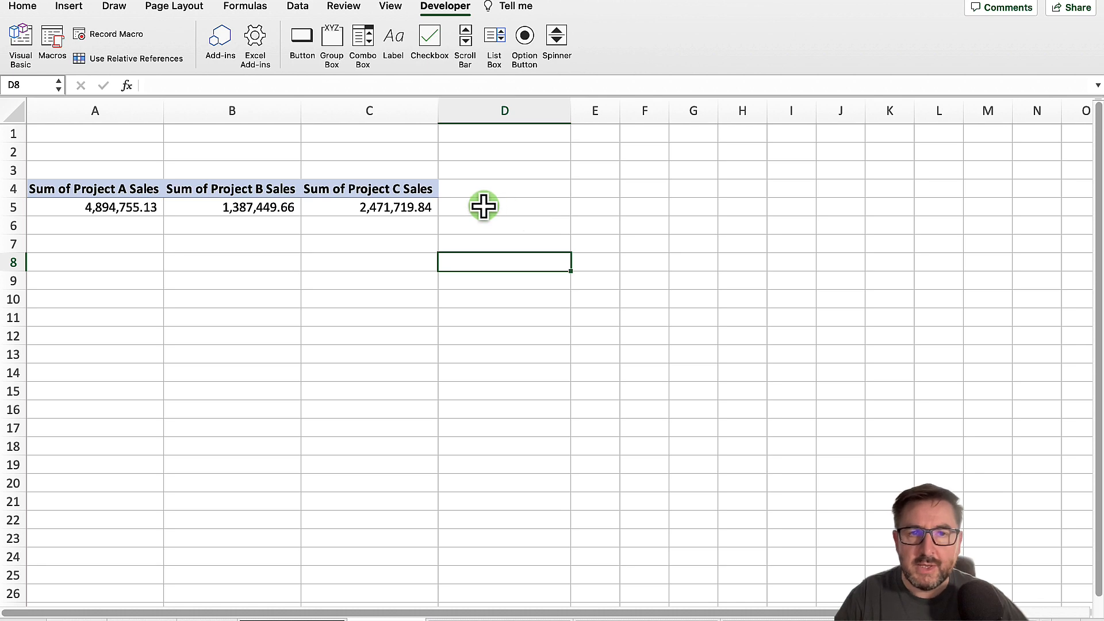